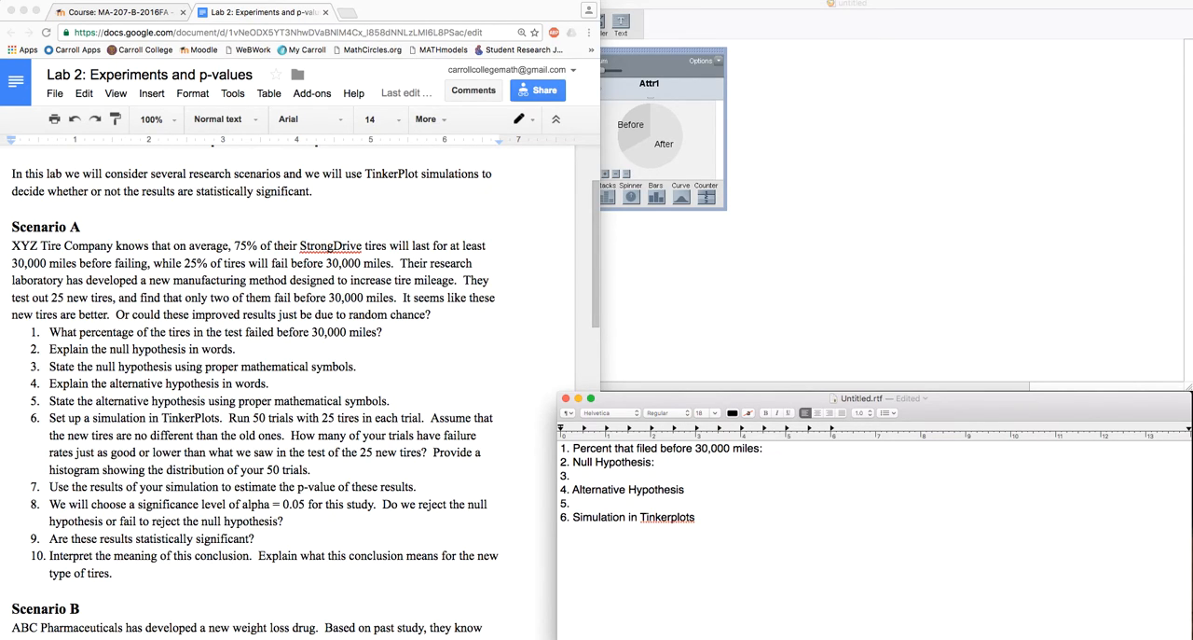
Answer item 1 with '2/25 * 100 = 8%' and select the sentence giving 75% and 25%
text(2/)
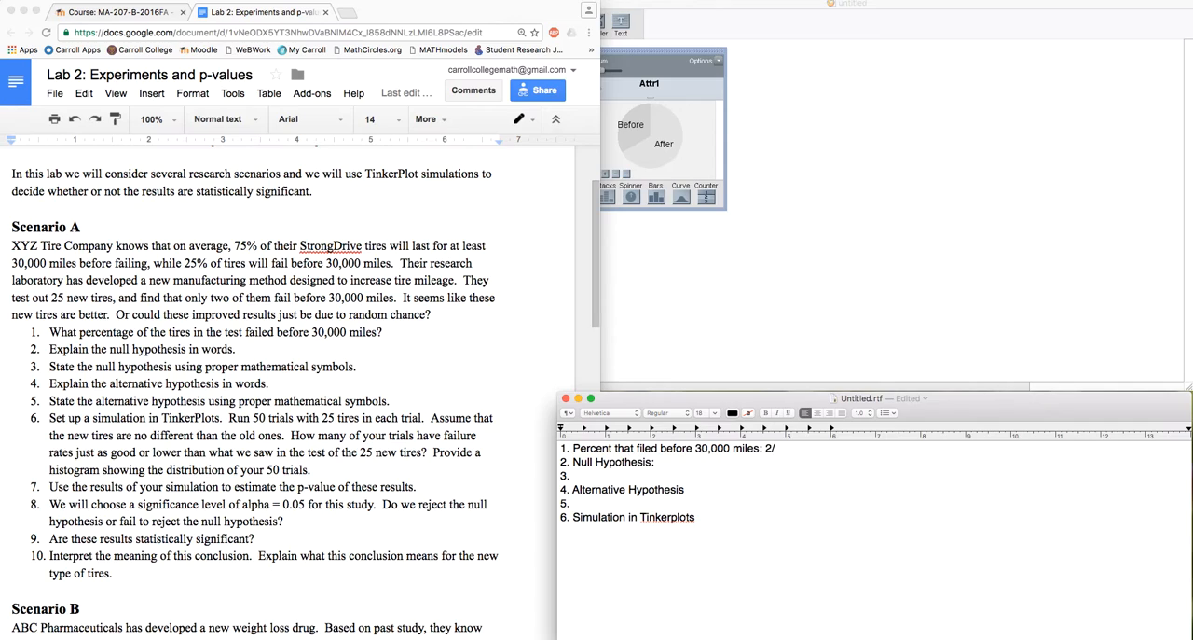
text(25)
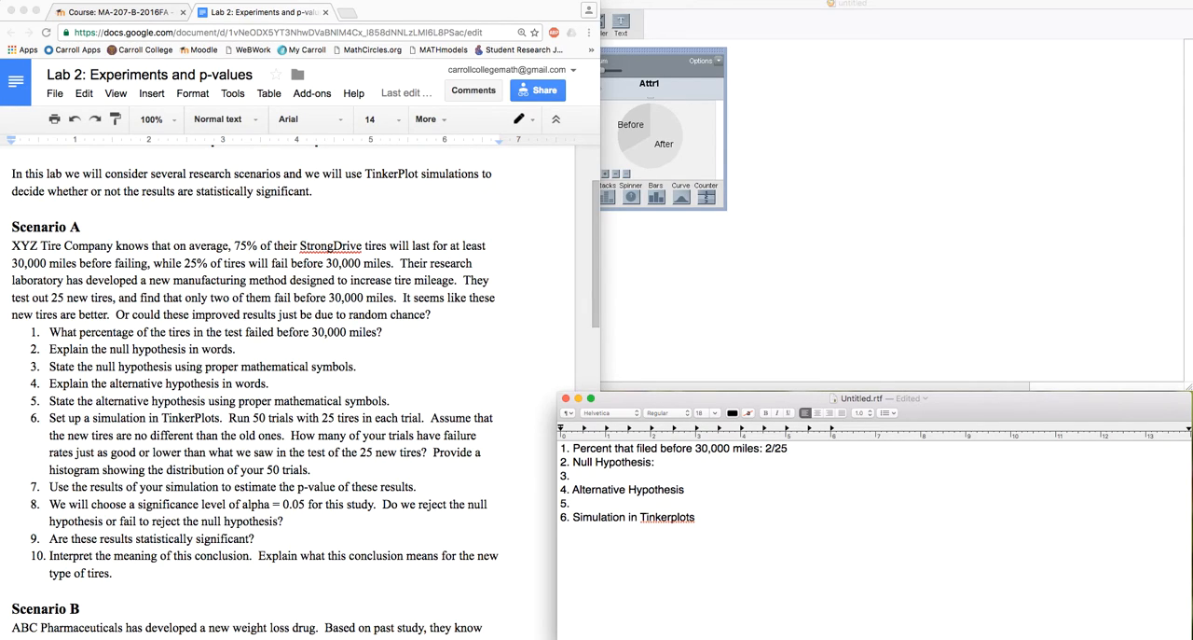
text(* 100)
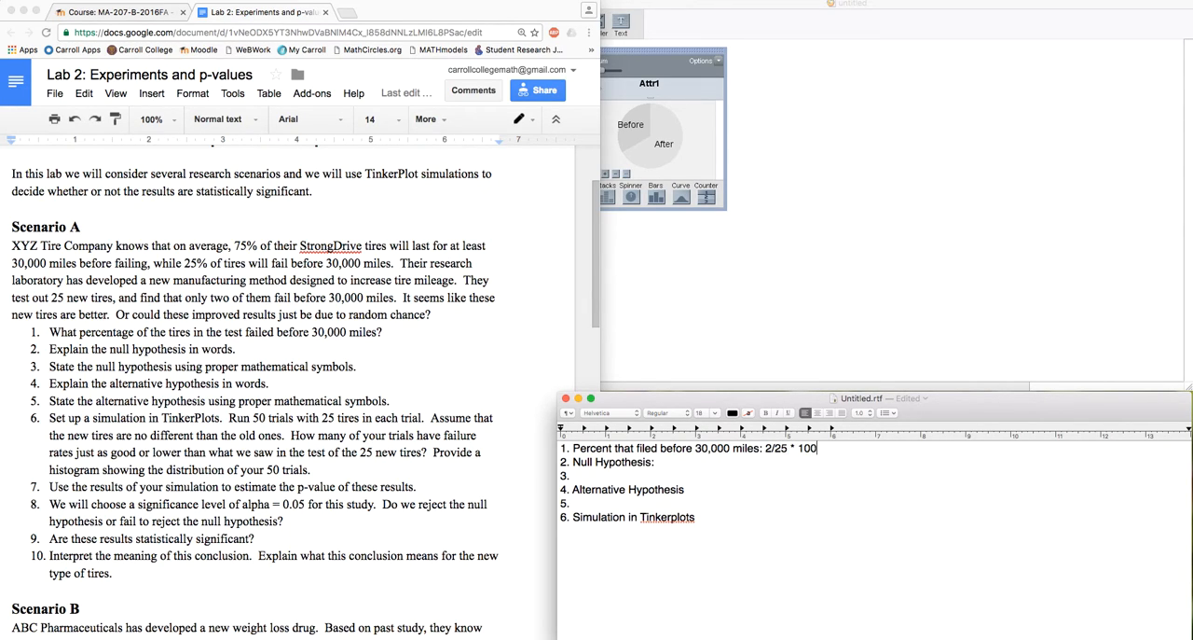
text(= 8%)
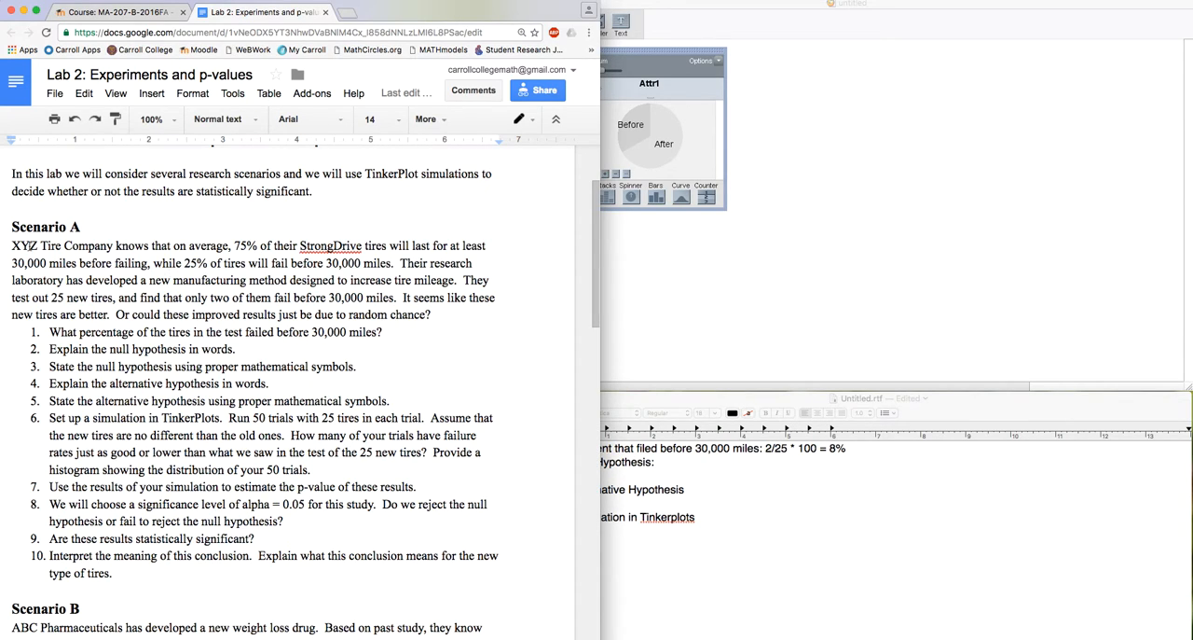
drag(11, 245, 391, 262)
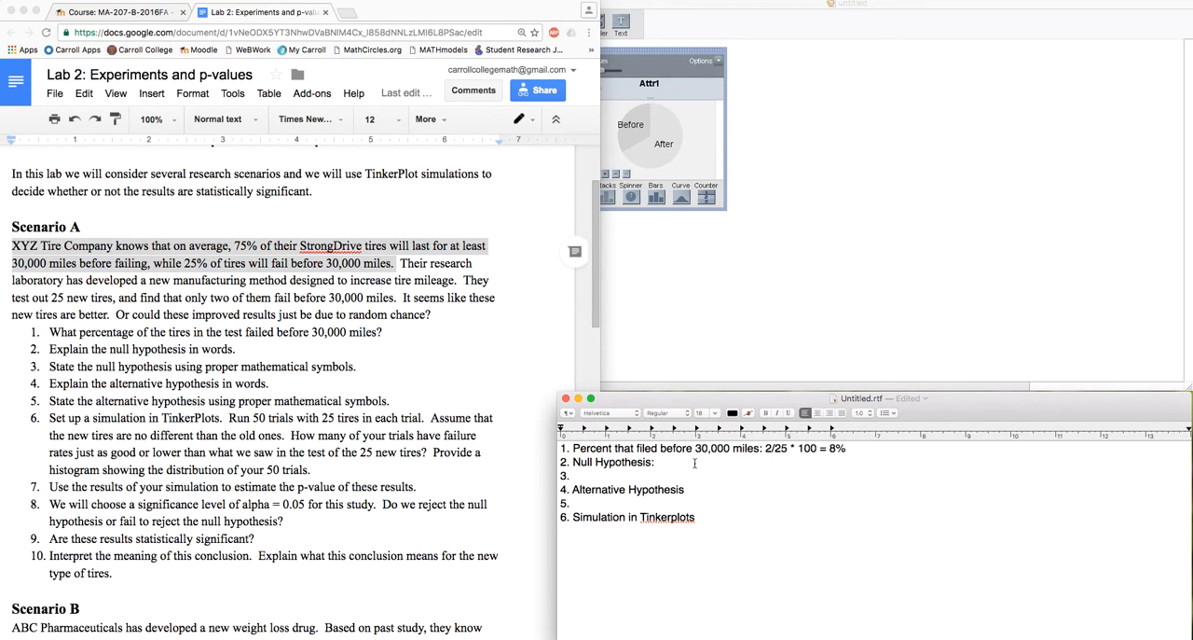
Write the null hypothesis: 25% of the new tires last 30,000 miles or less
text(25% of the t)
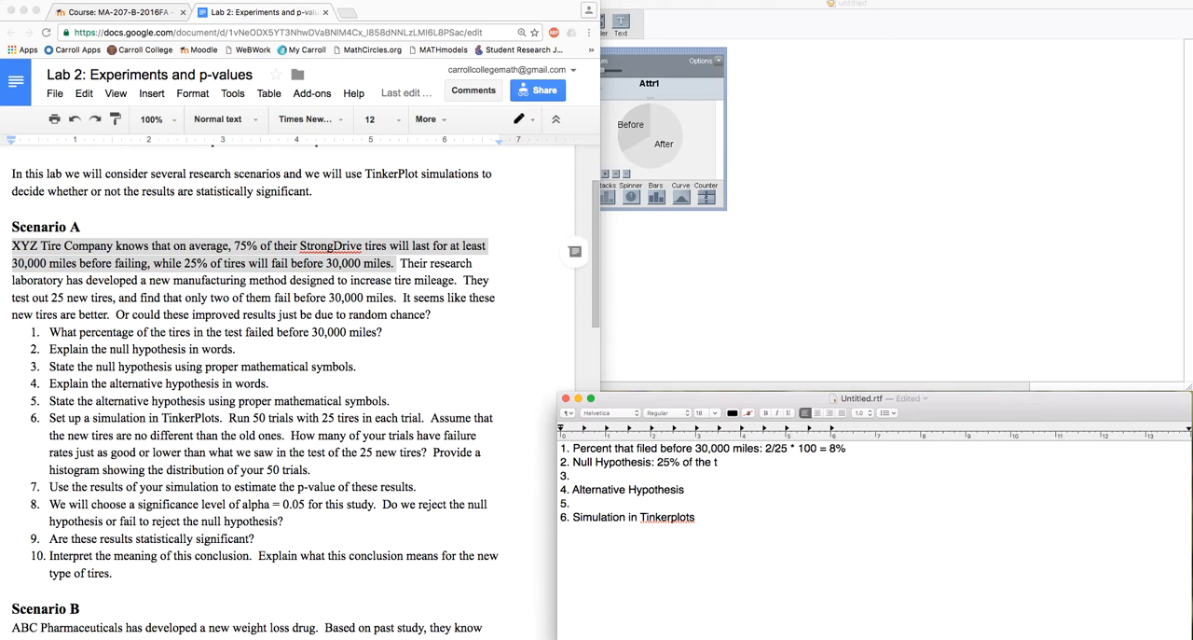
text(new tires will last 3)
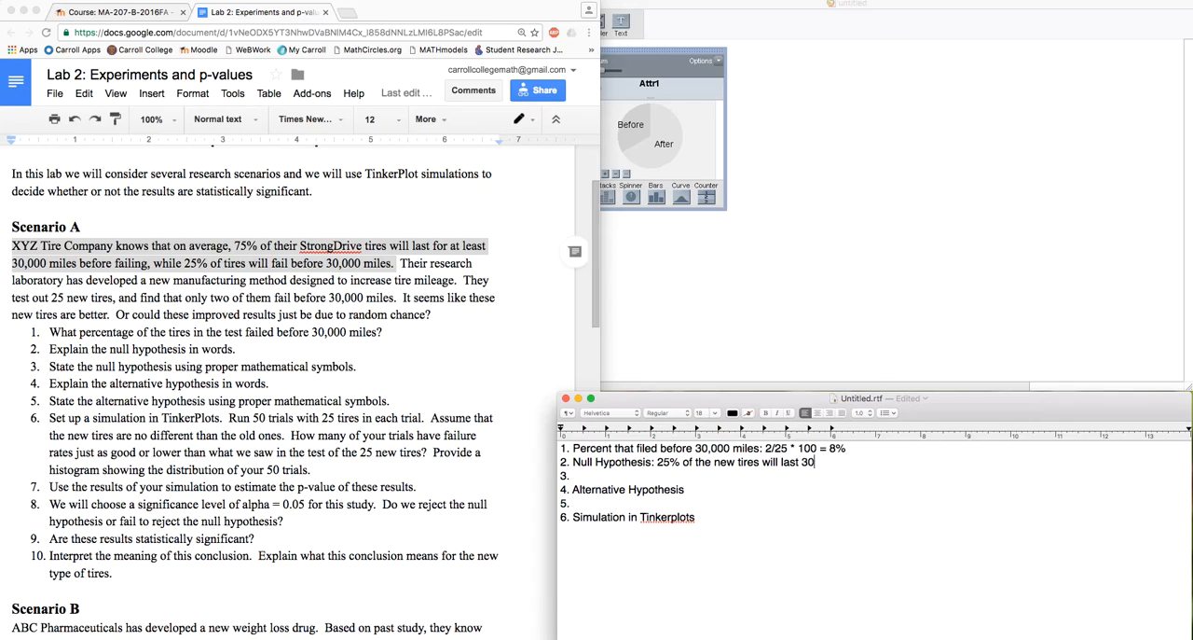
text(0,000 miles o)
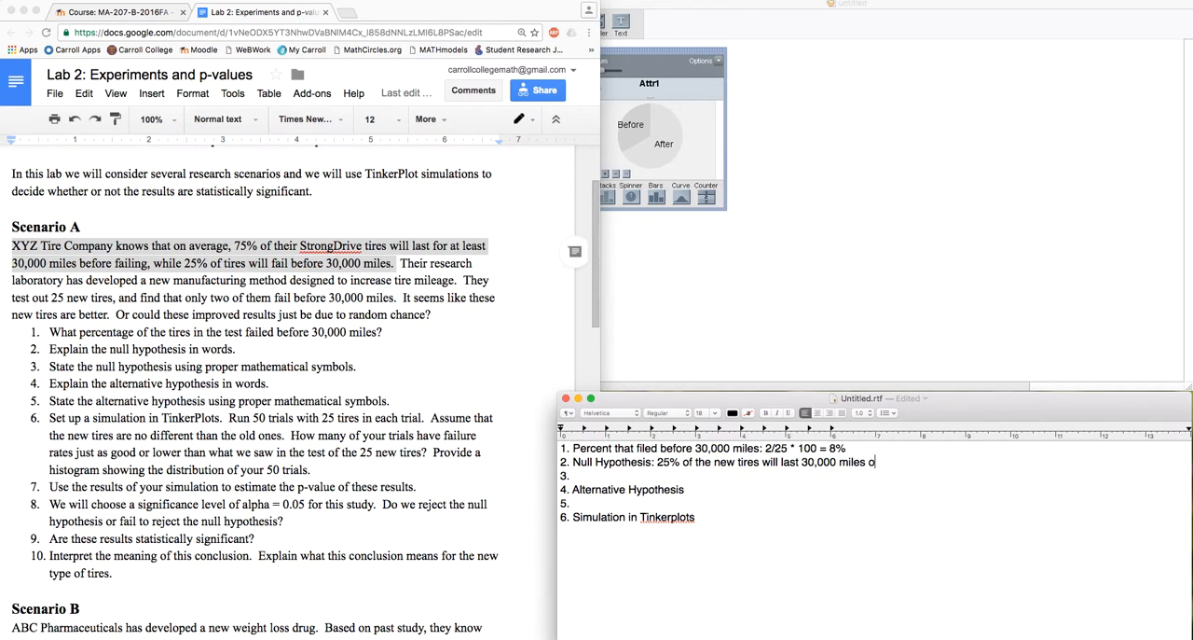
text(r less.)
click(625, 489)
text(:)
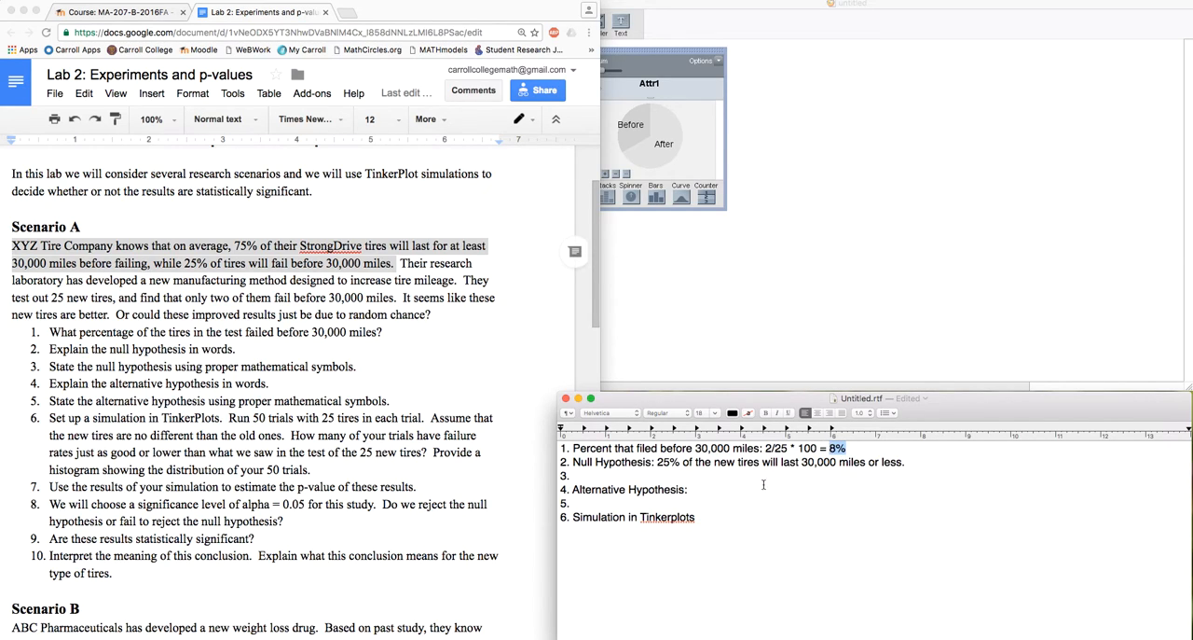
Write the alternative hypothesis: less than 25% of new tires last 30,000 miles or less
text(Less than 25)
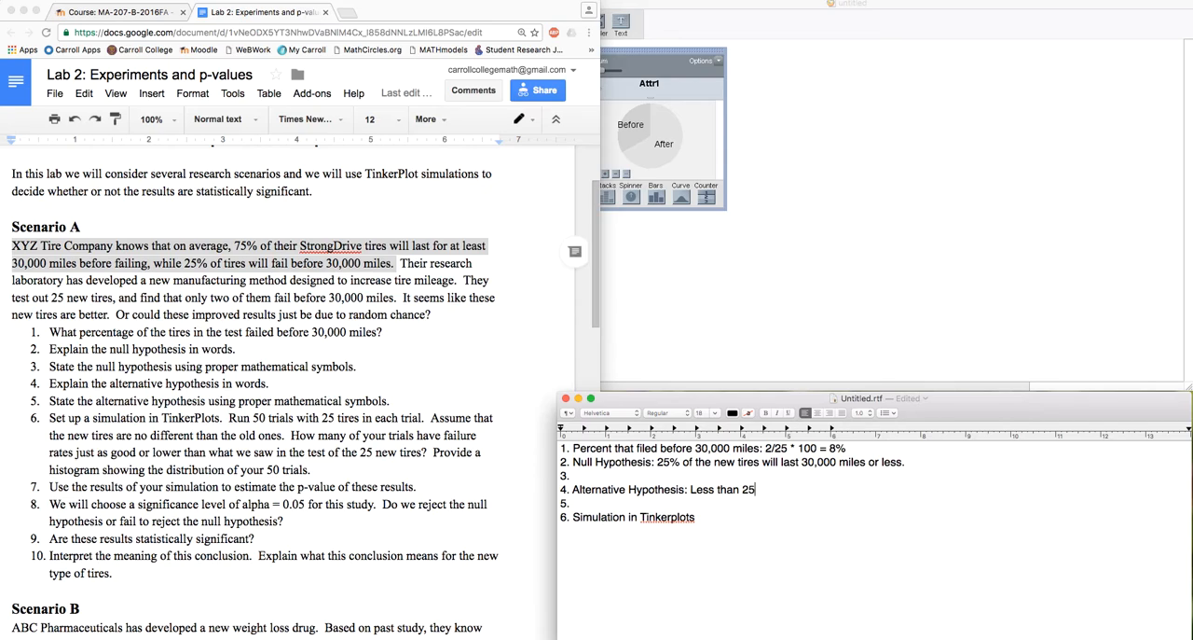
text(% of the new tires will last 3)
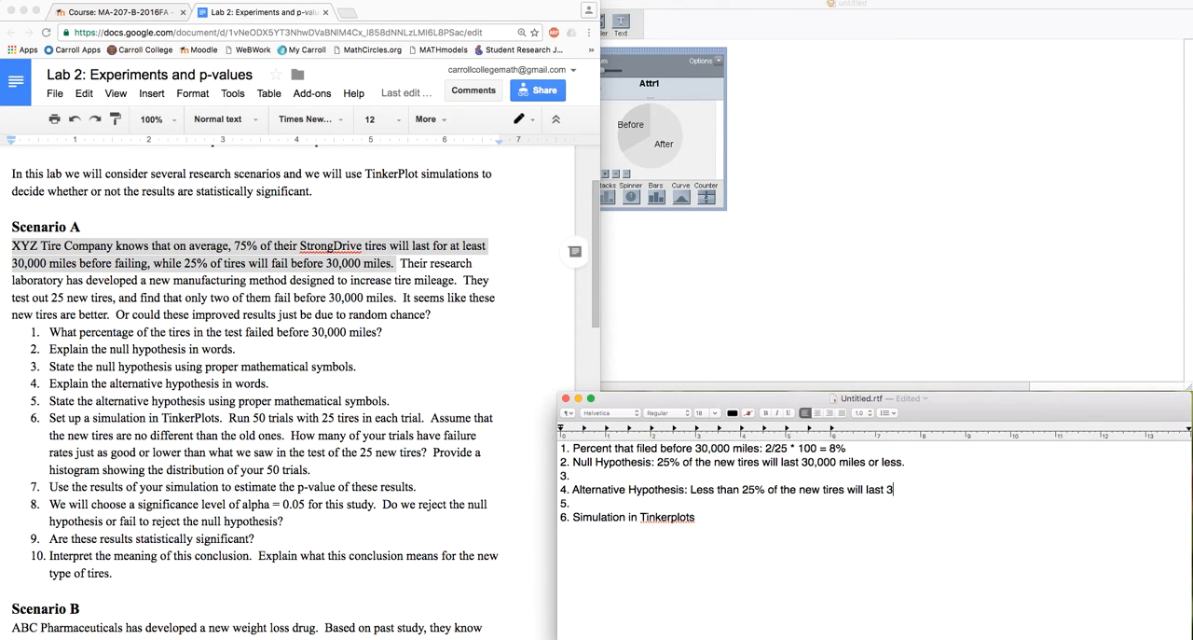
text(0,000 miles or less.)
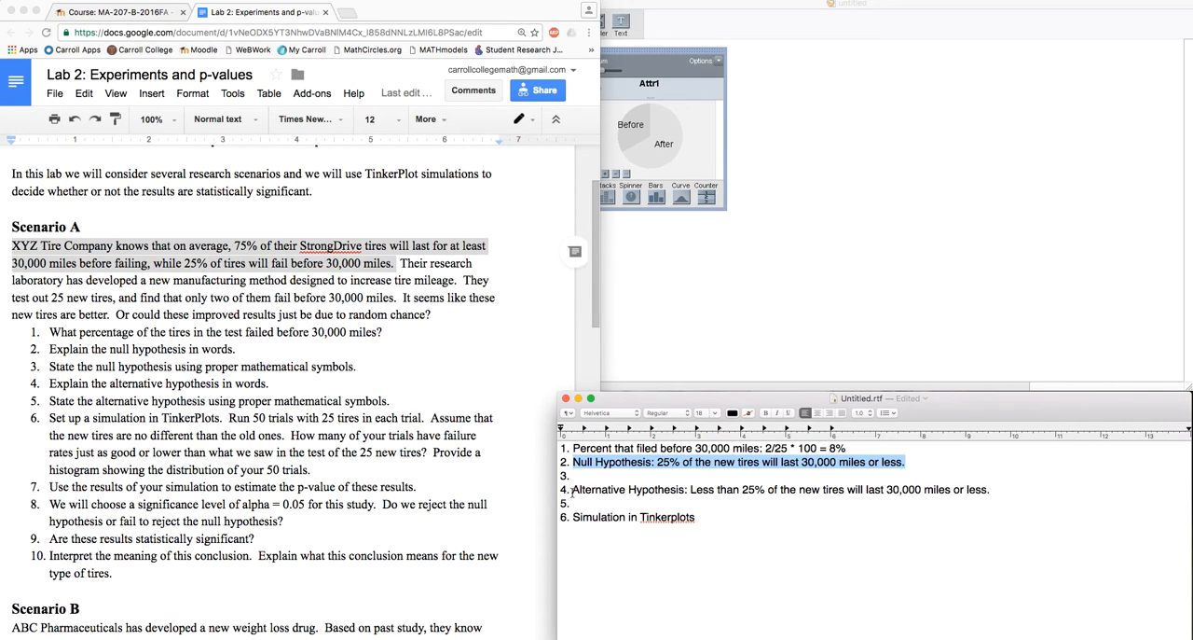
click(894, 486)
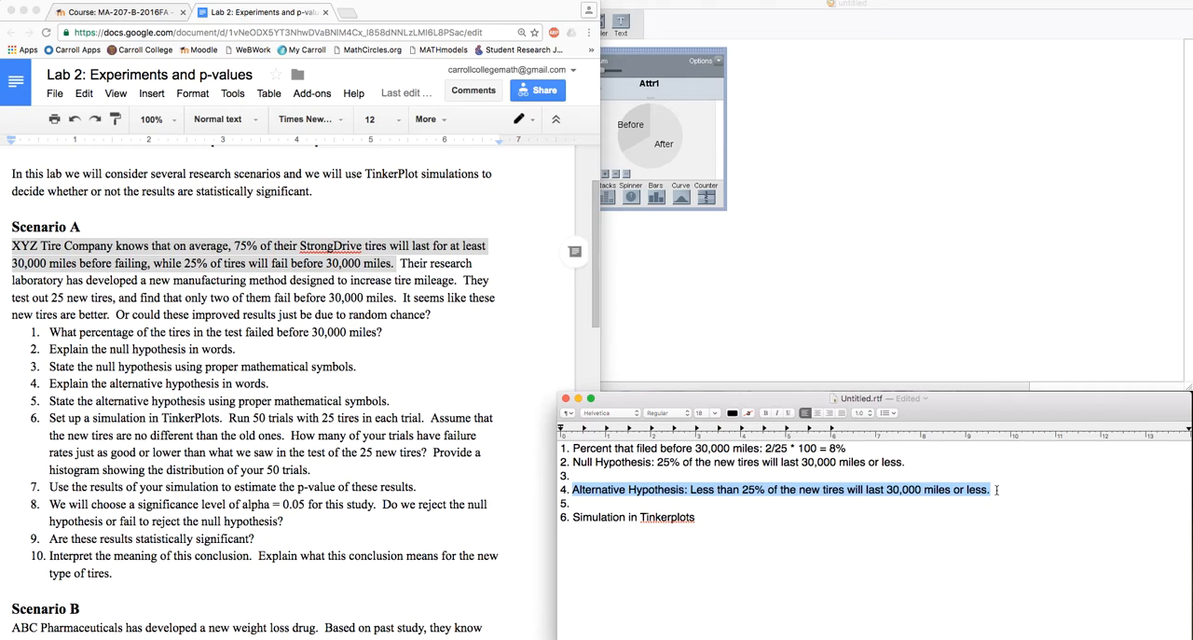
click(886, 473)
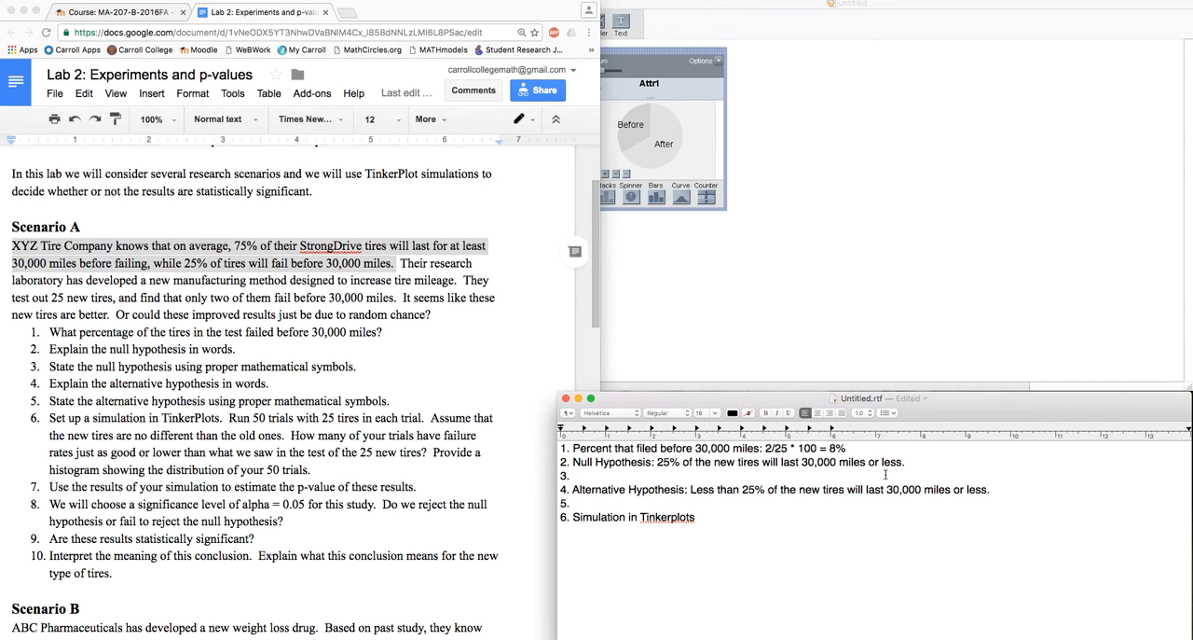
Enter the symbolic null hypothesis H_0 : p = 0.25 on item 3
text(H)
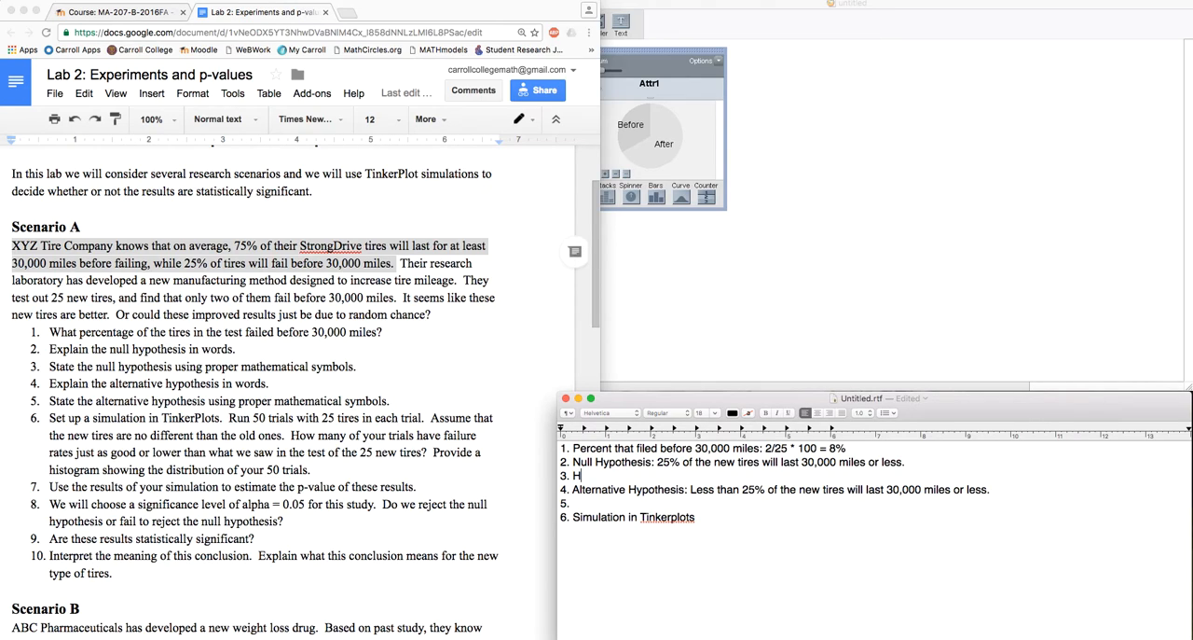
text(_0)
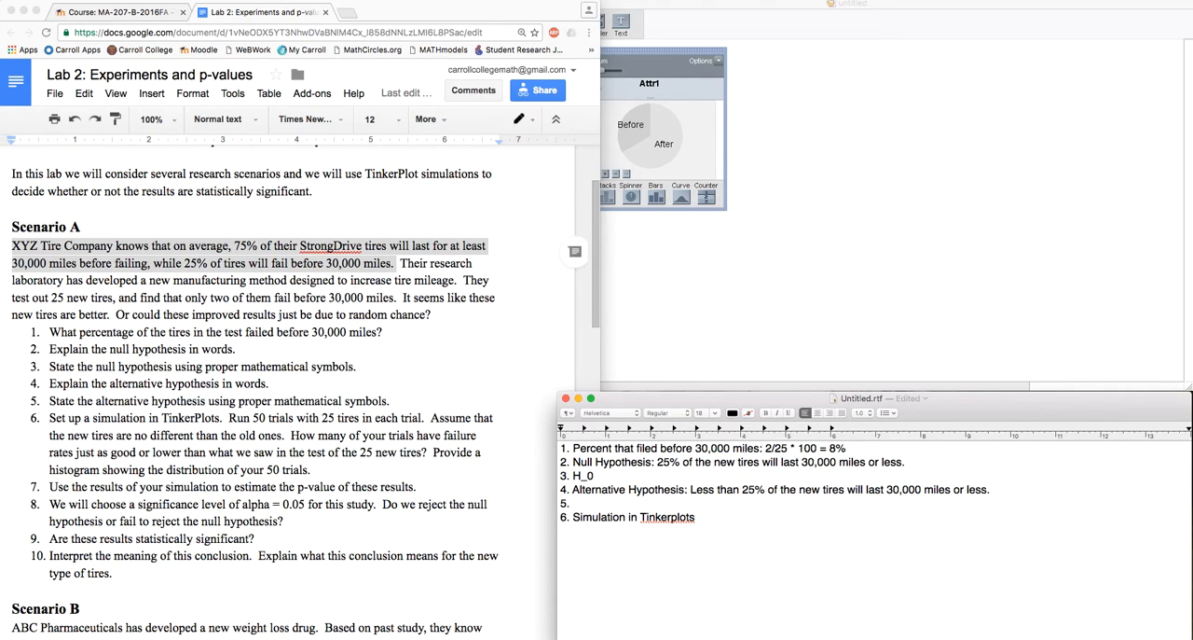
click(597, 476)
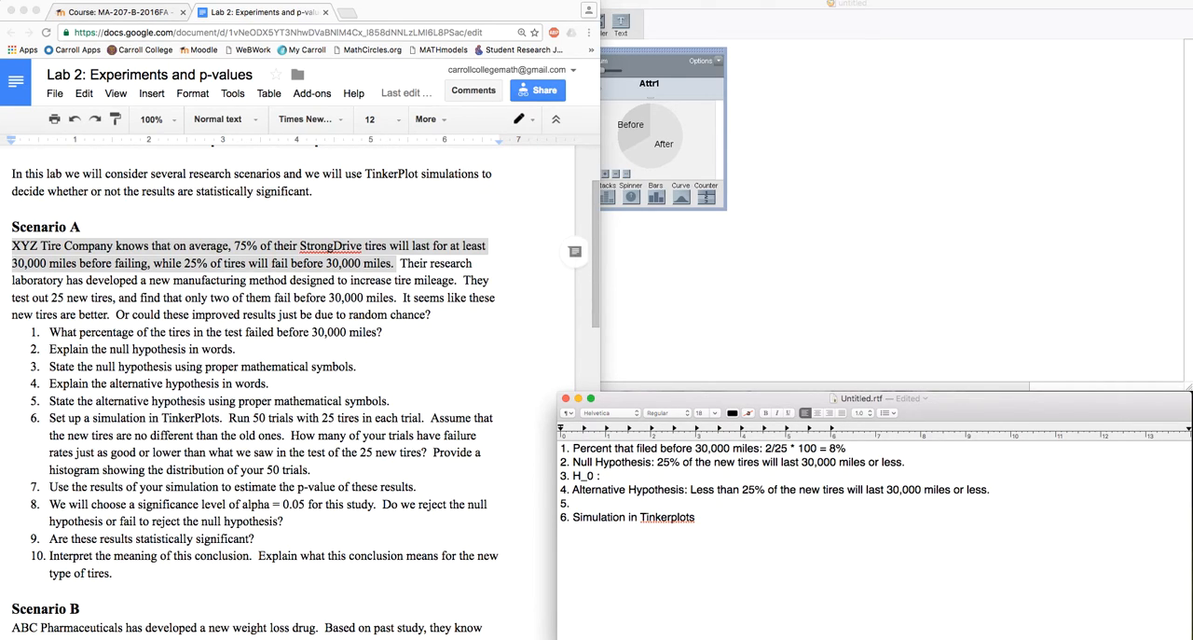
text(p = 0.2)
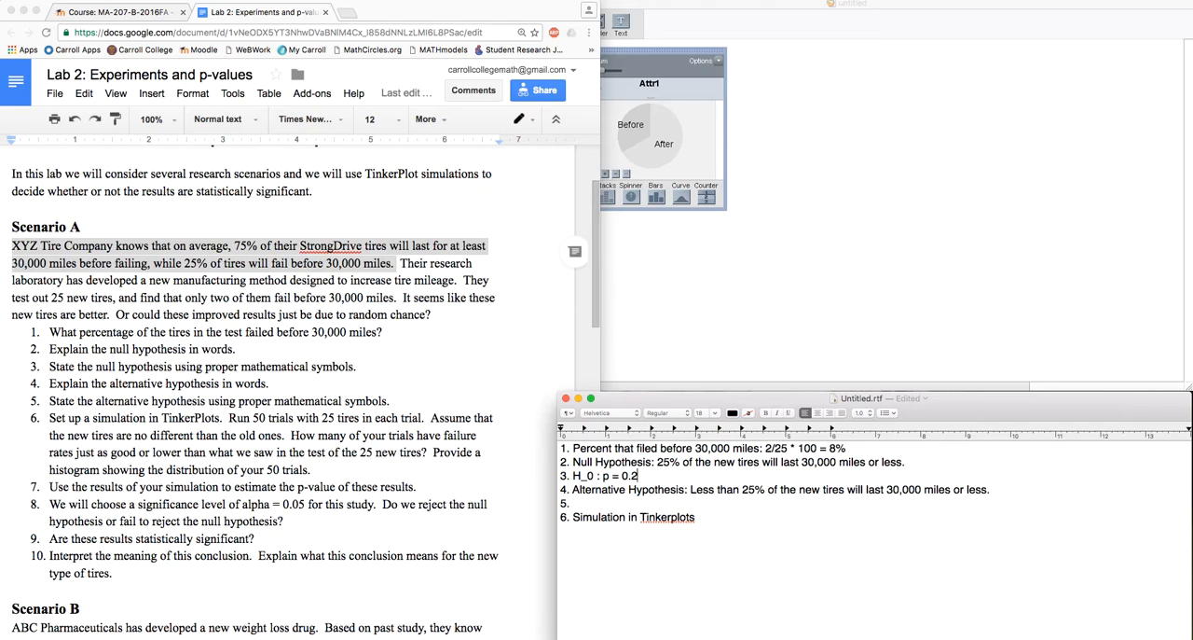
text(5)
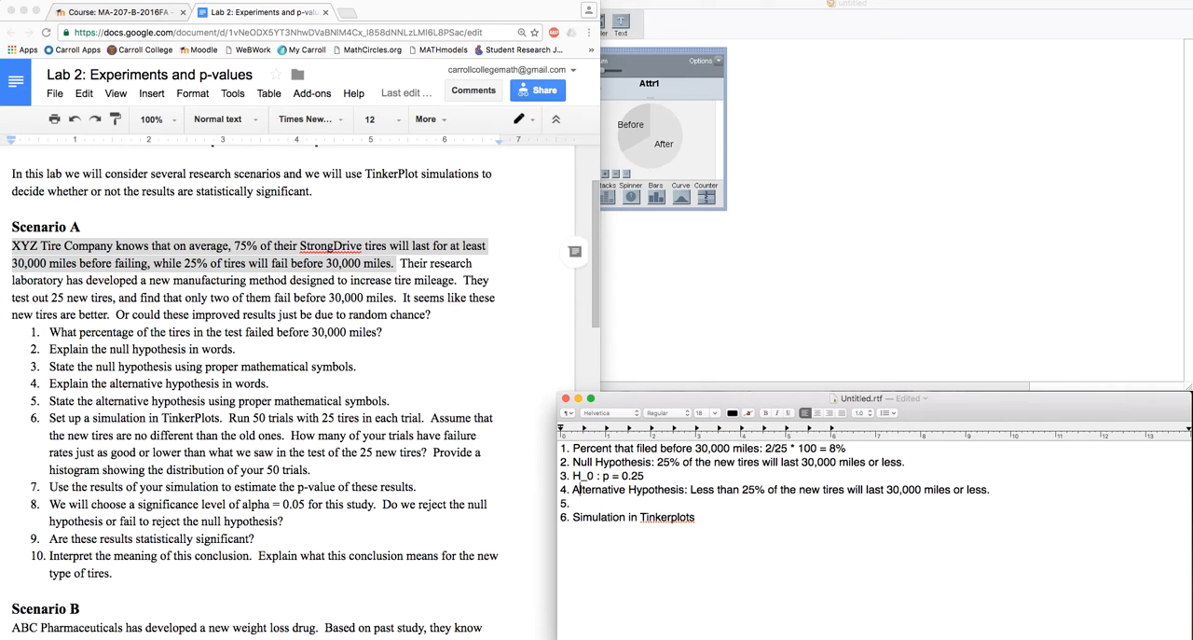
Enter the symbolic alternative hypothesis H_A : p < 0.25 on item 5
text(H_A)
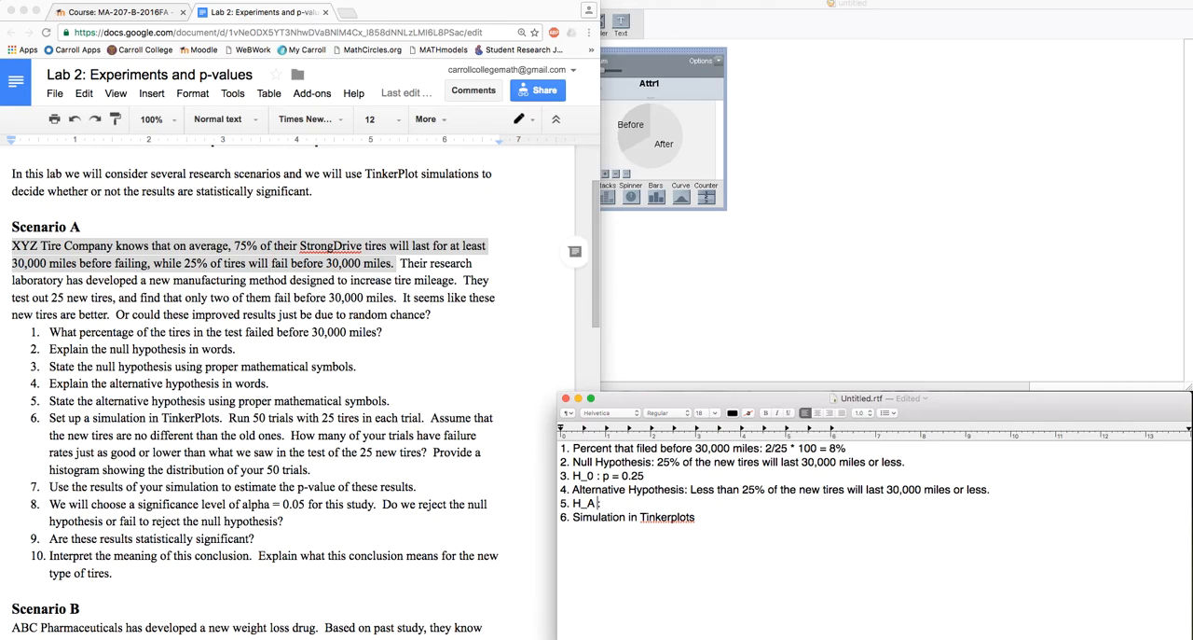
text(:)
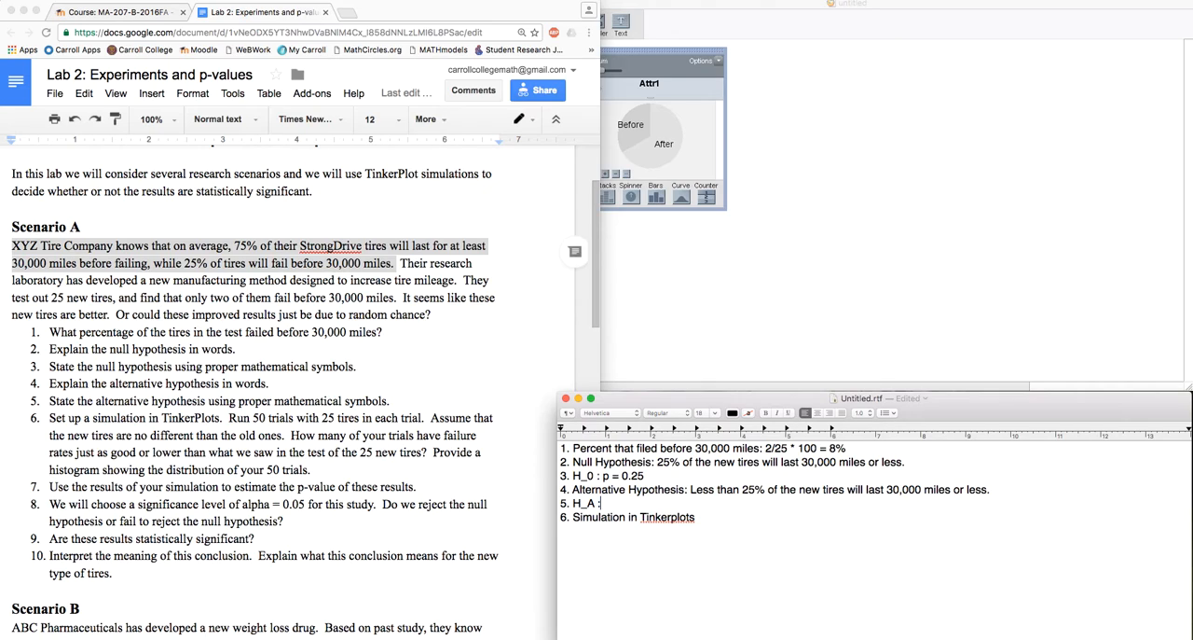
text(p)
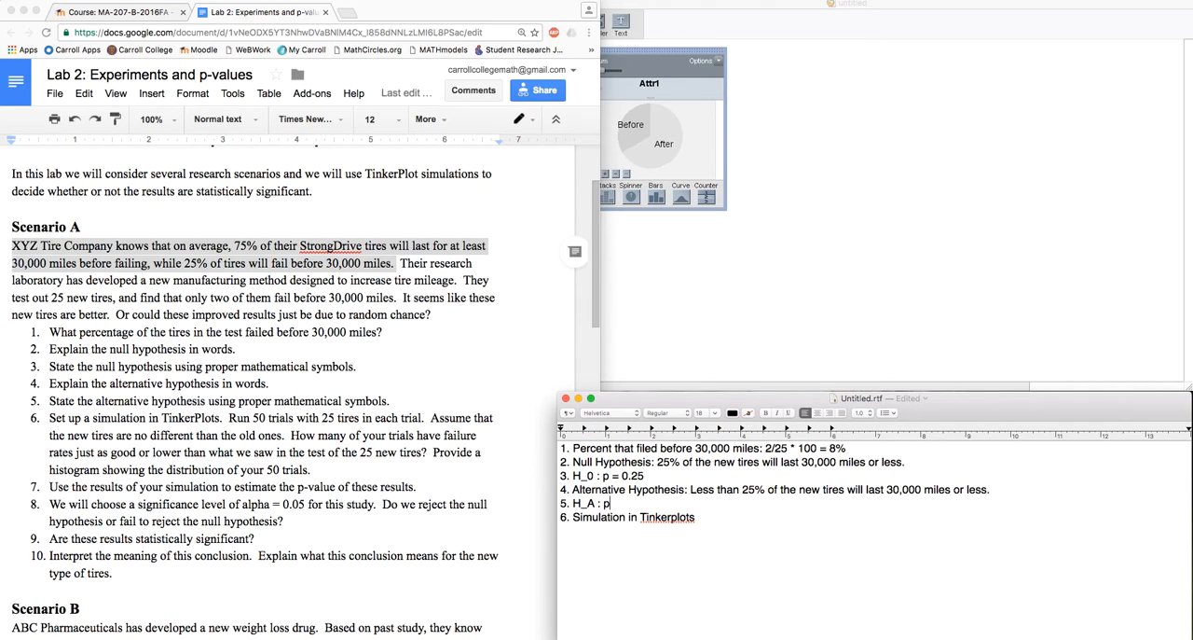
text(<)
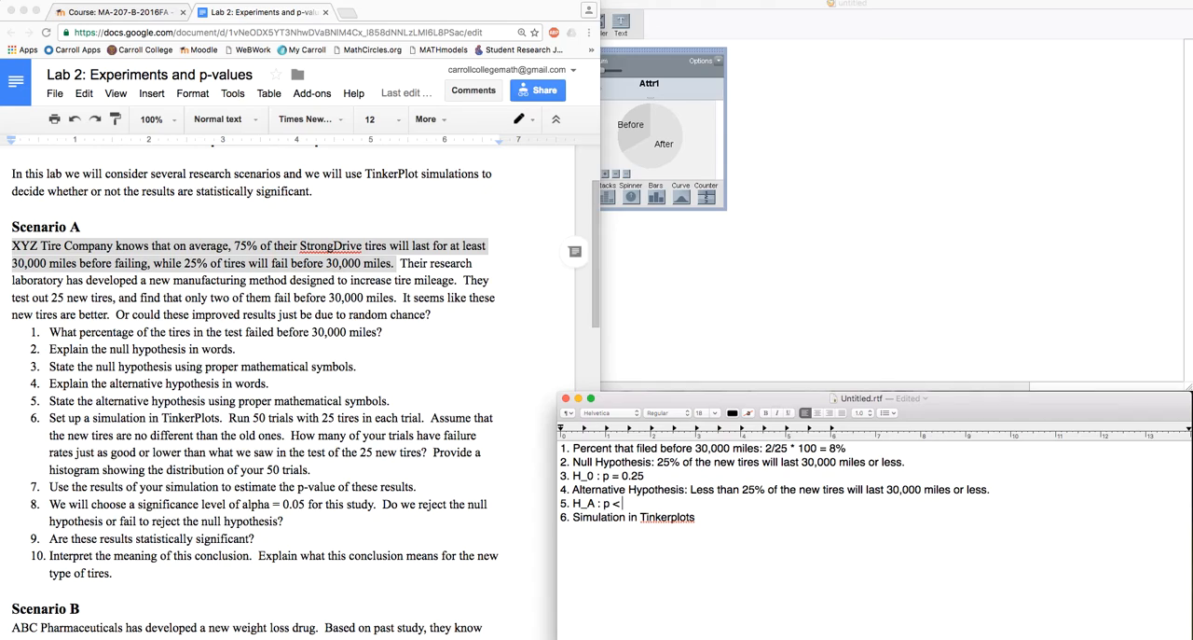
text(0.25)
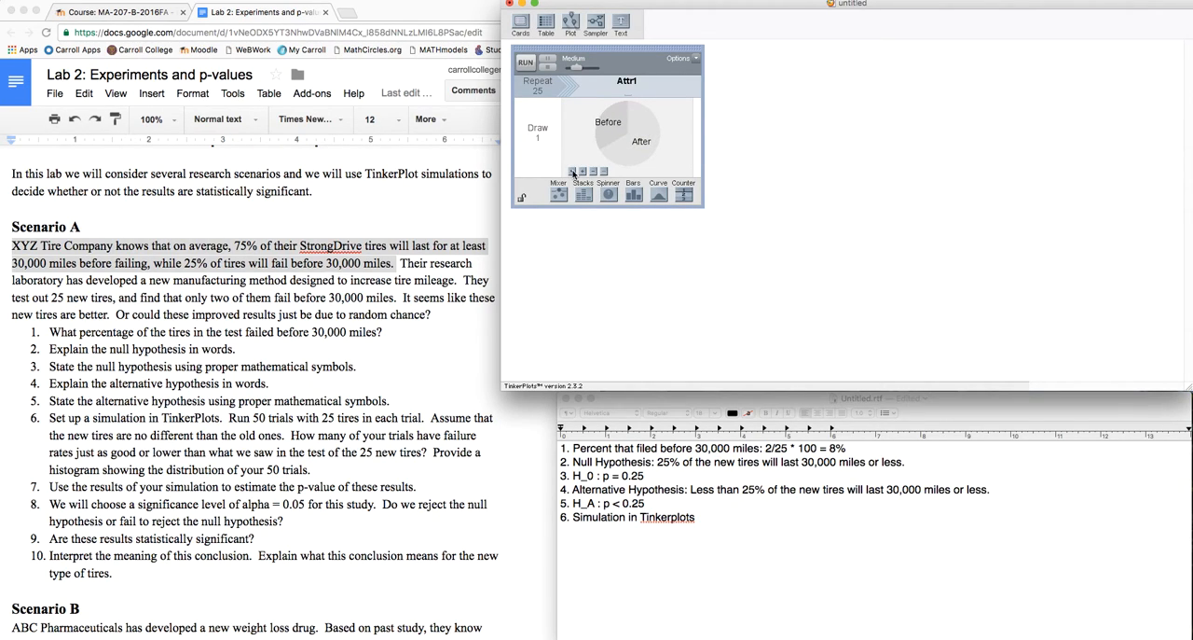
Configure the spinner sampler with Before 25%, After 75%, 25 repeats, and shrink it
click(525, 61)
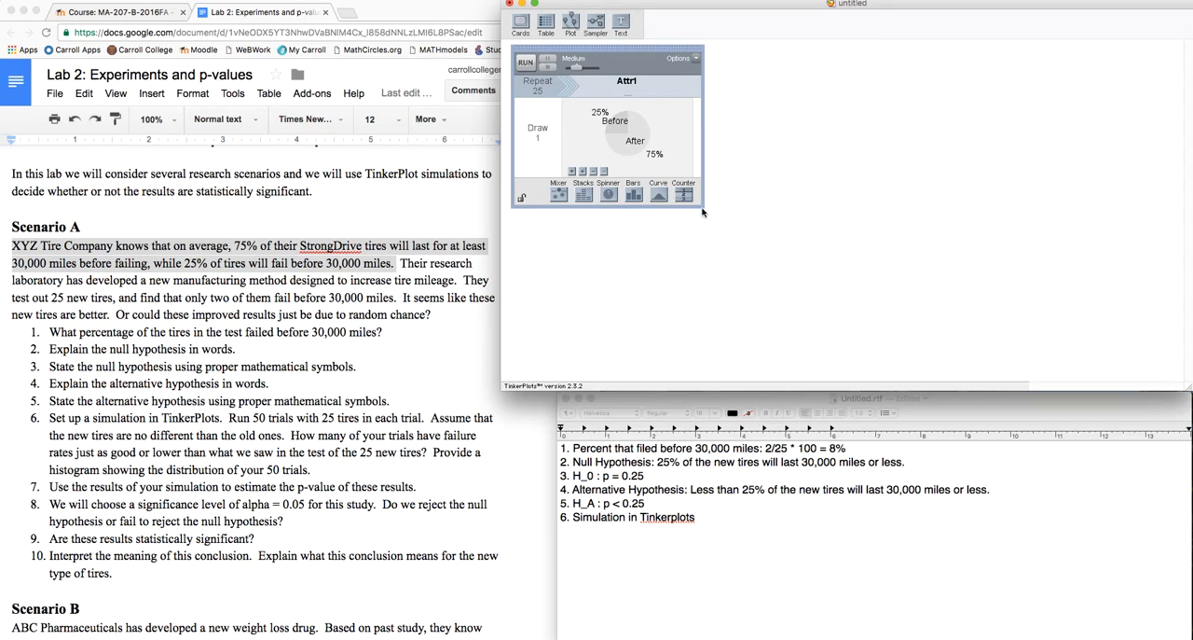
drag(702, 212, 753, 186)
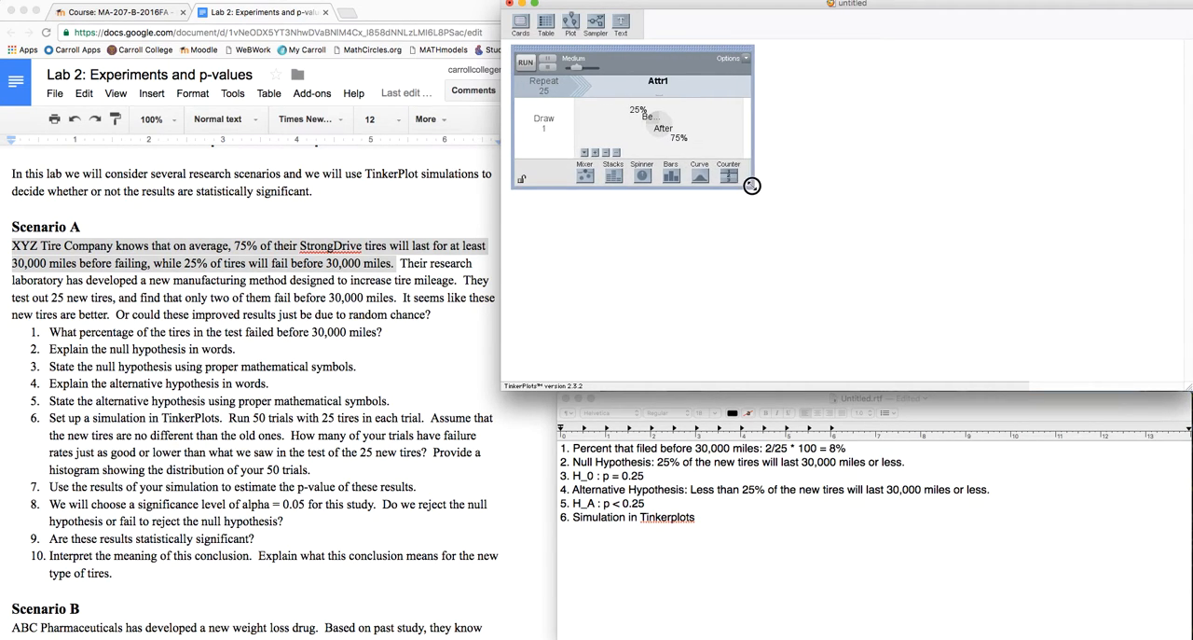
drag(752, 186, 705, 229)
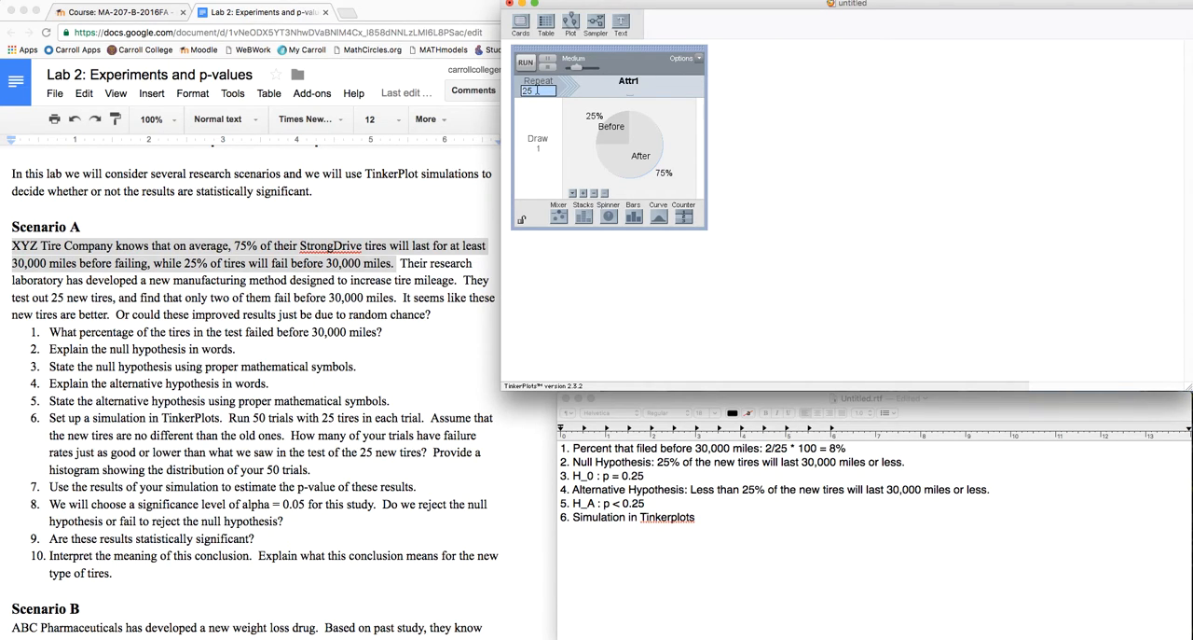
click(525, 61)
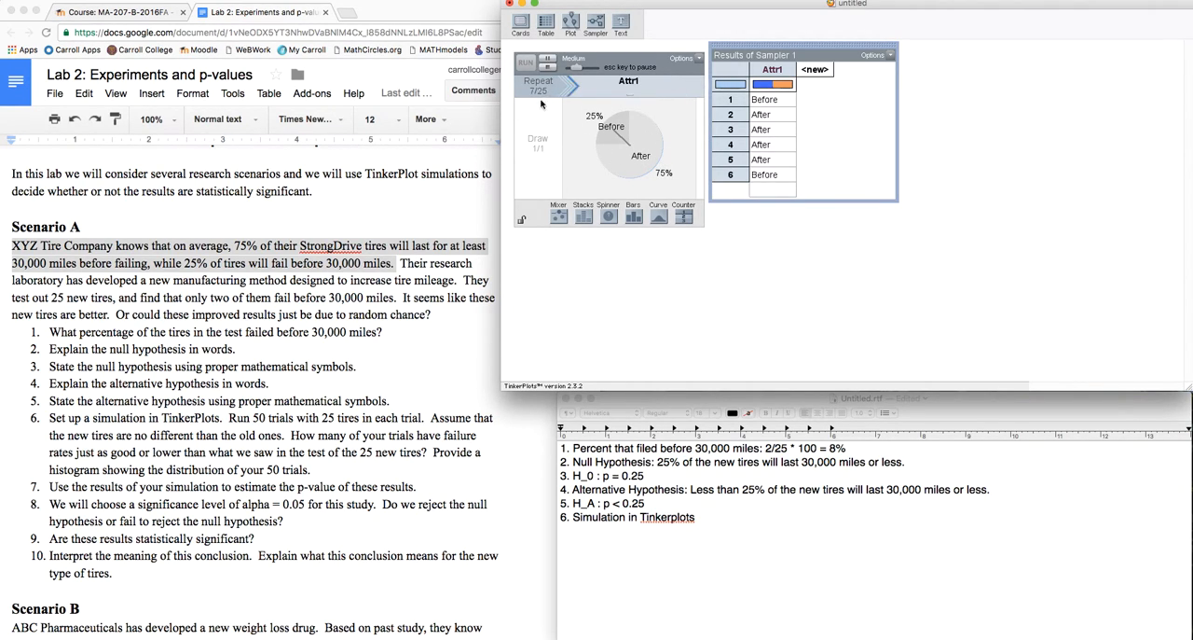
Run 25 draws at fastest speed and plot stacked results showing 64% After, 36% Before
click(538, 84)
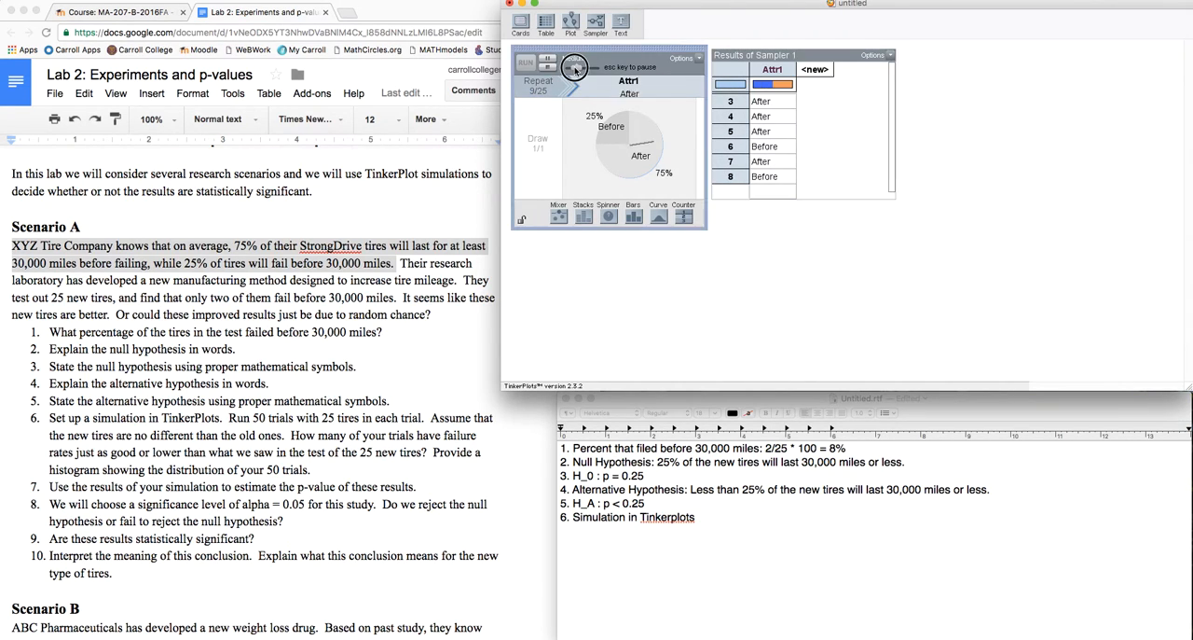
click(525, 60)
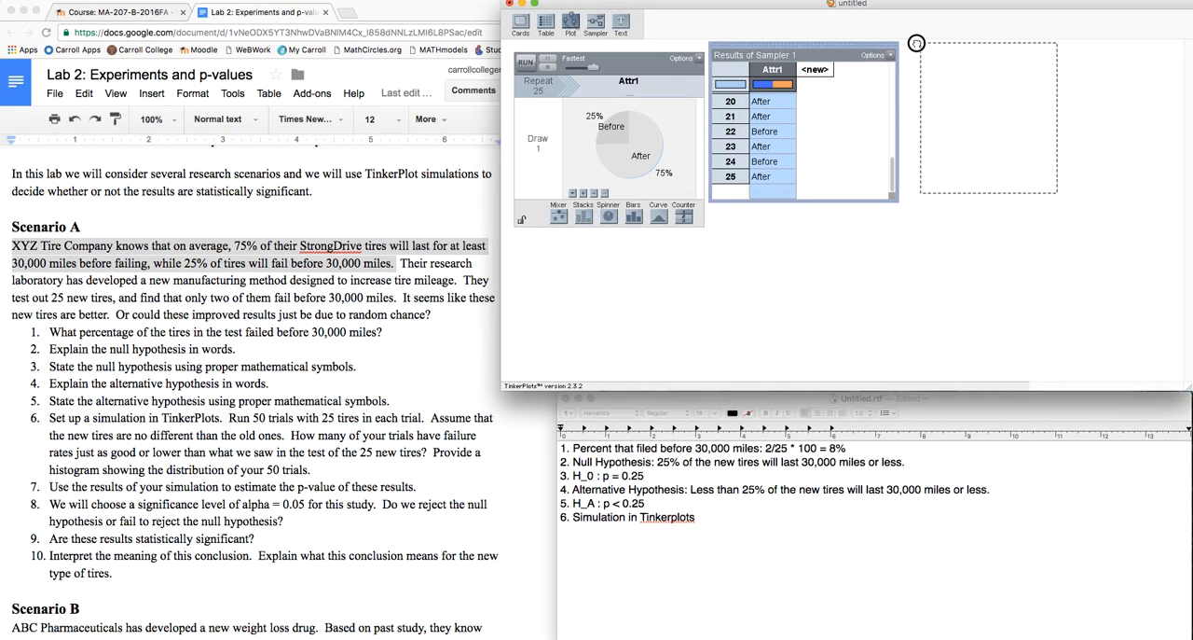
click(571, 20)
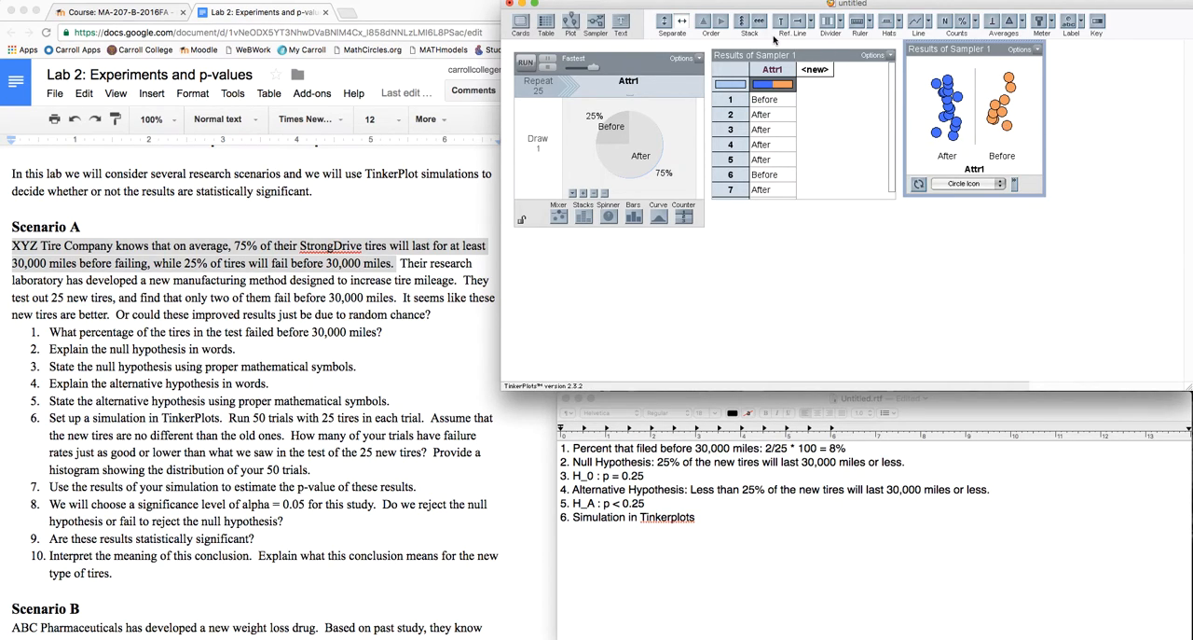
click(740, 20)
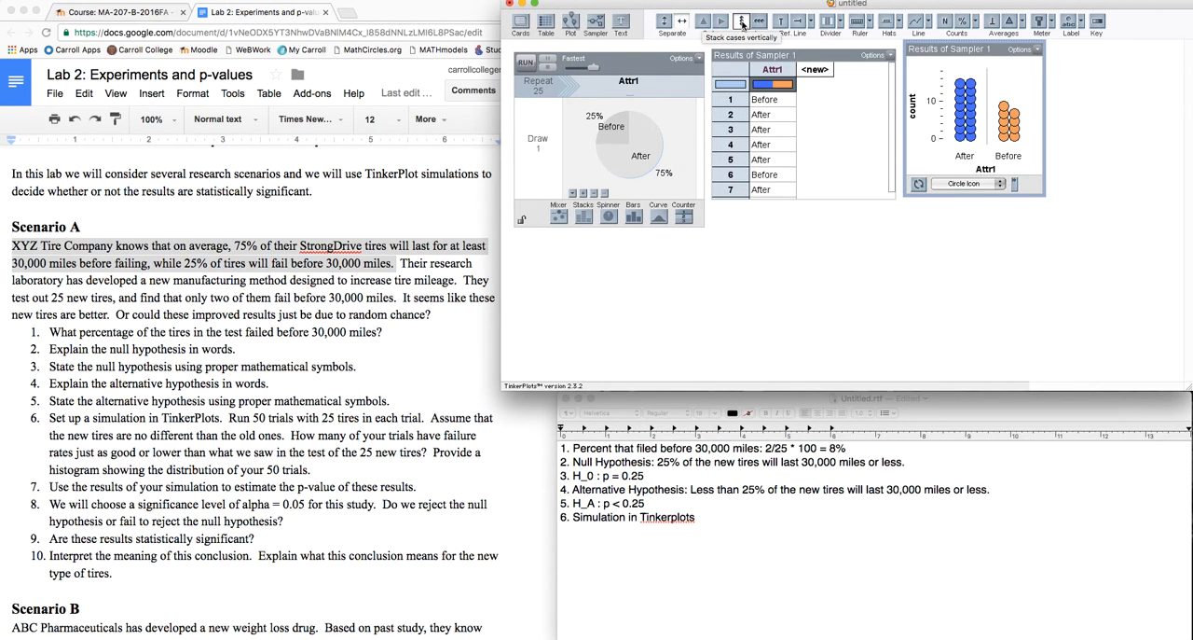
click(963, 21)
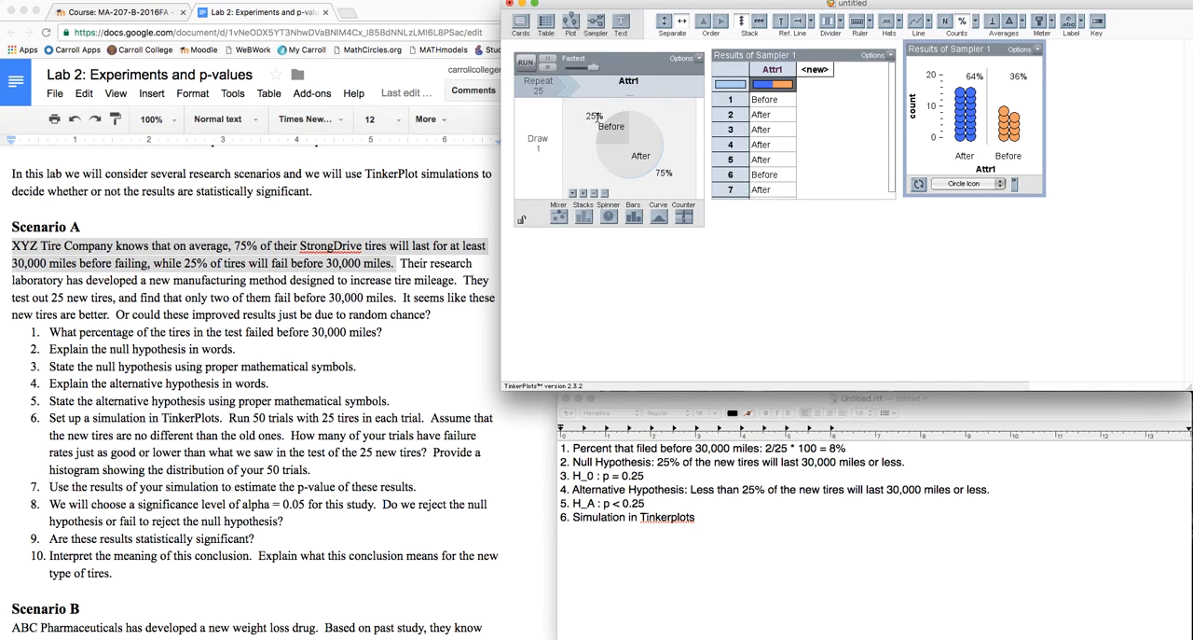
mouse_move(1023, 86)
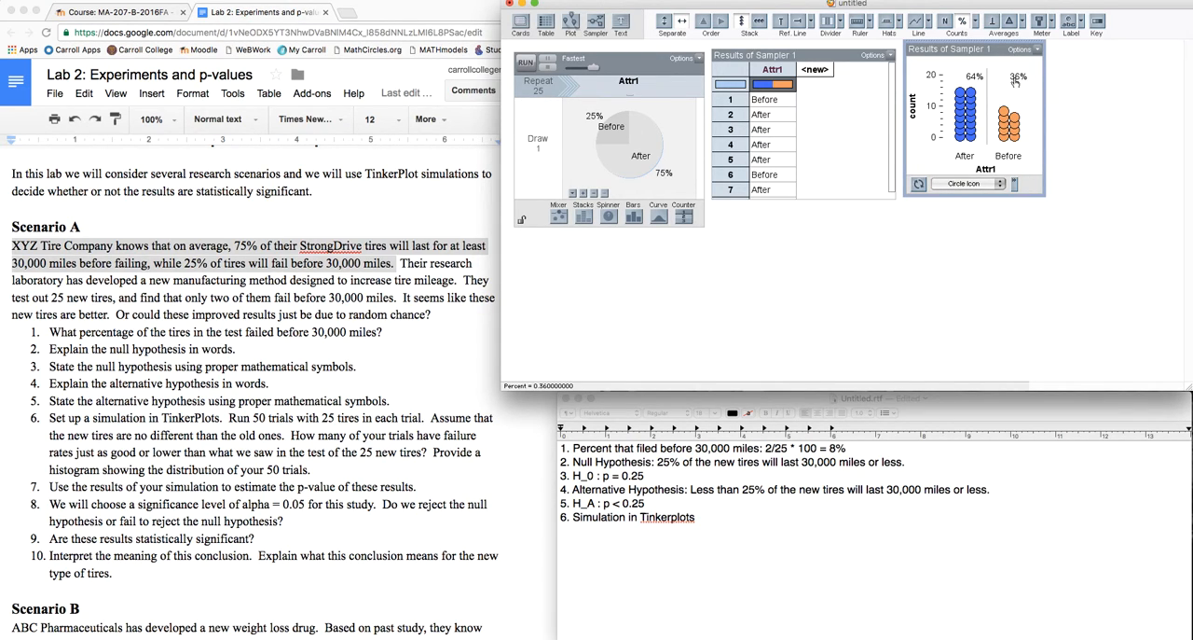
Collect the 36% Before percentage as a measure and request 49 more trials
click(1020, 50)
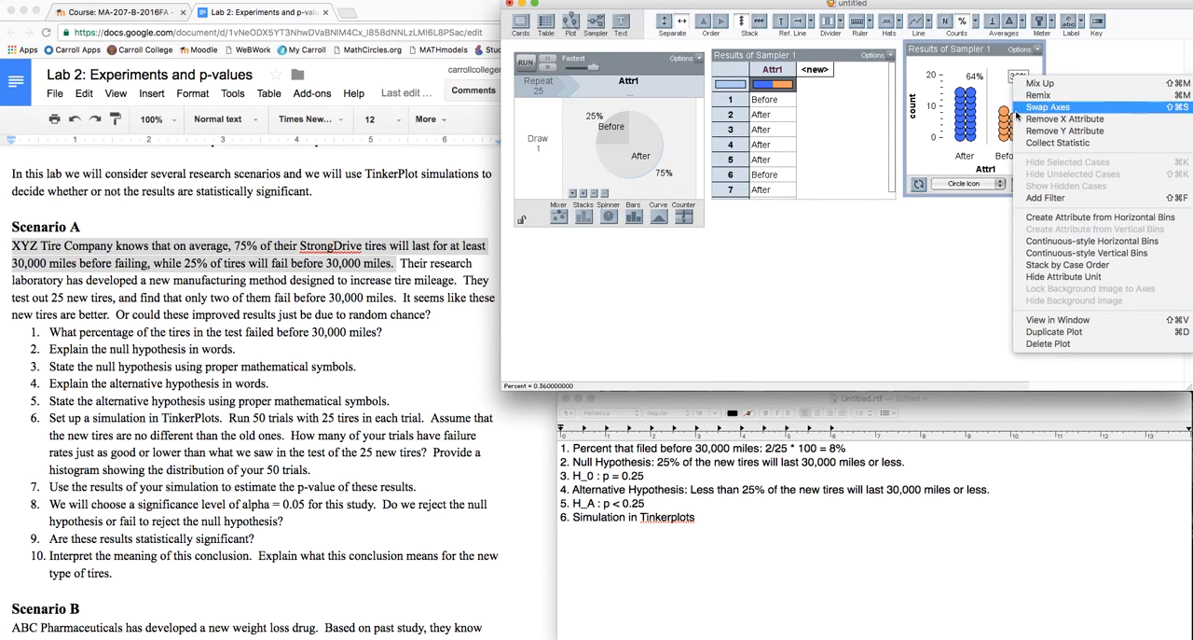
click(1047, 106)
text(49)
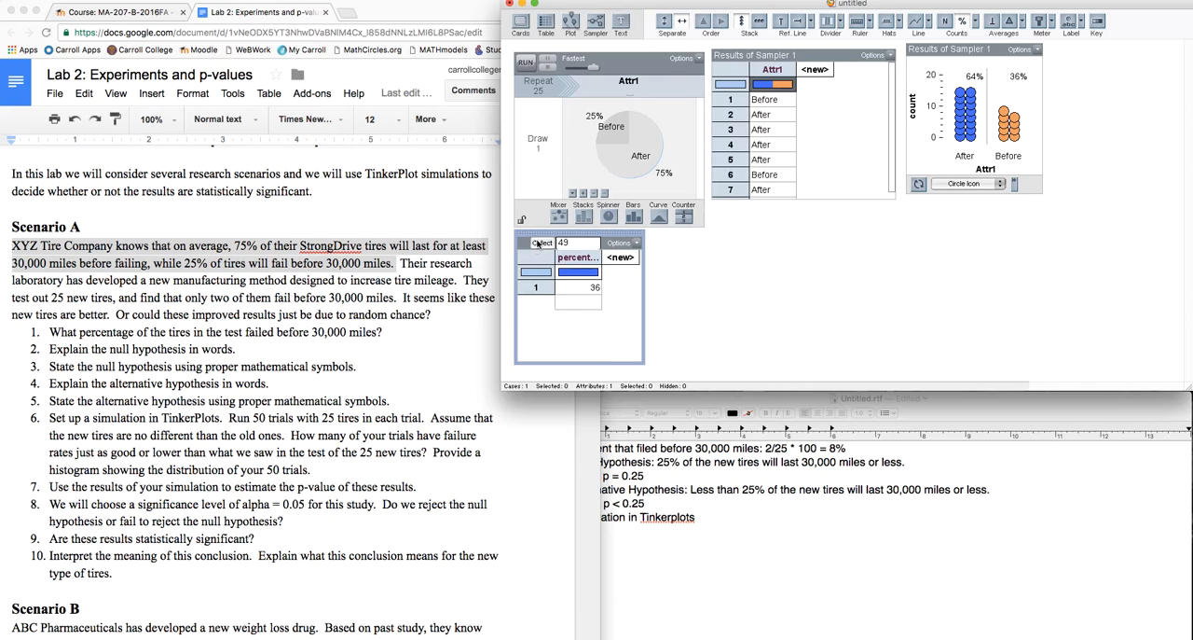
click(525, 59)
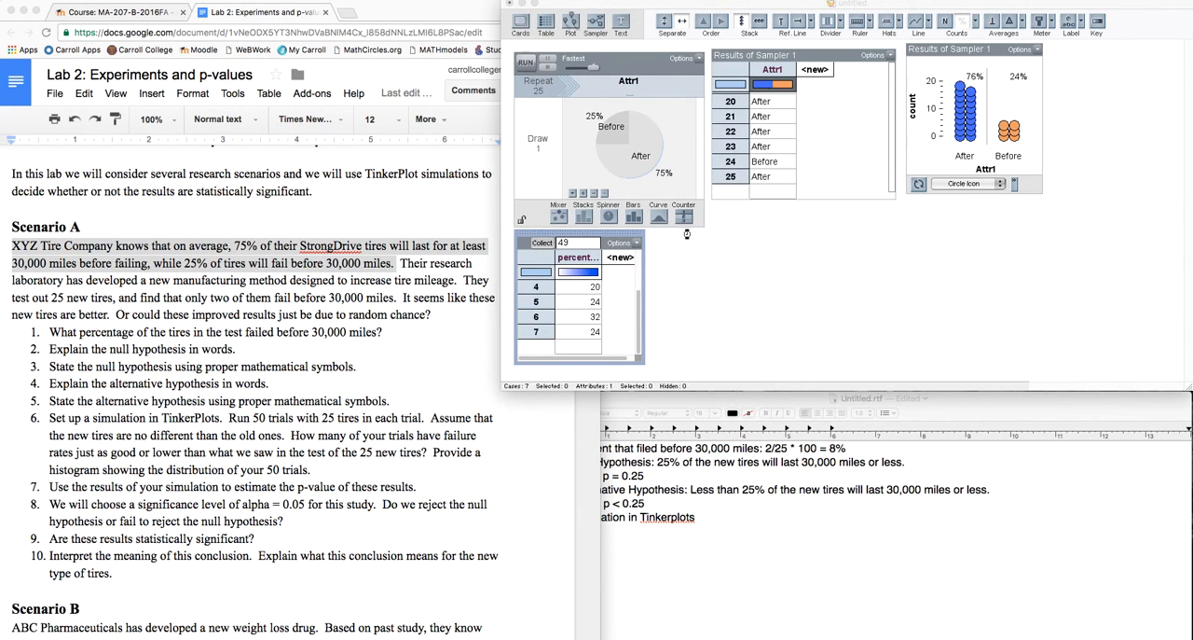
Collect all 50 Before percentages and enlarge their history plot
click(525, 60)
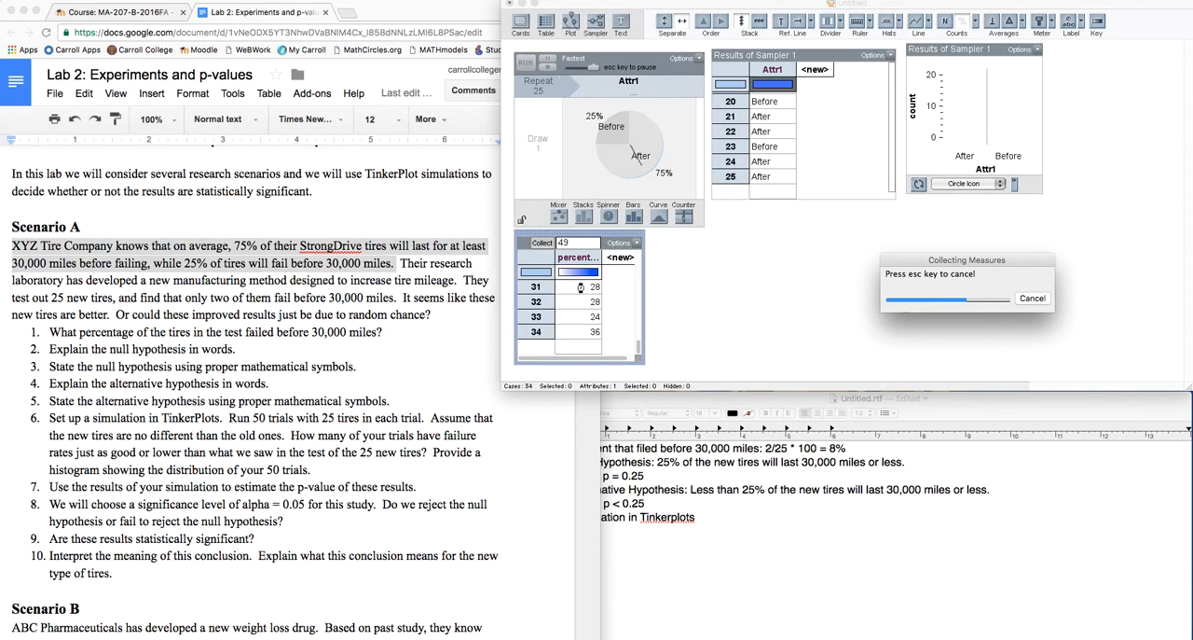
click(525, 65)
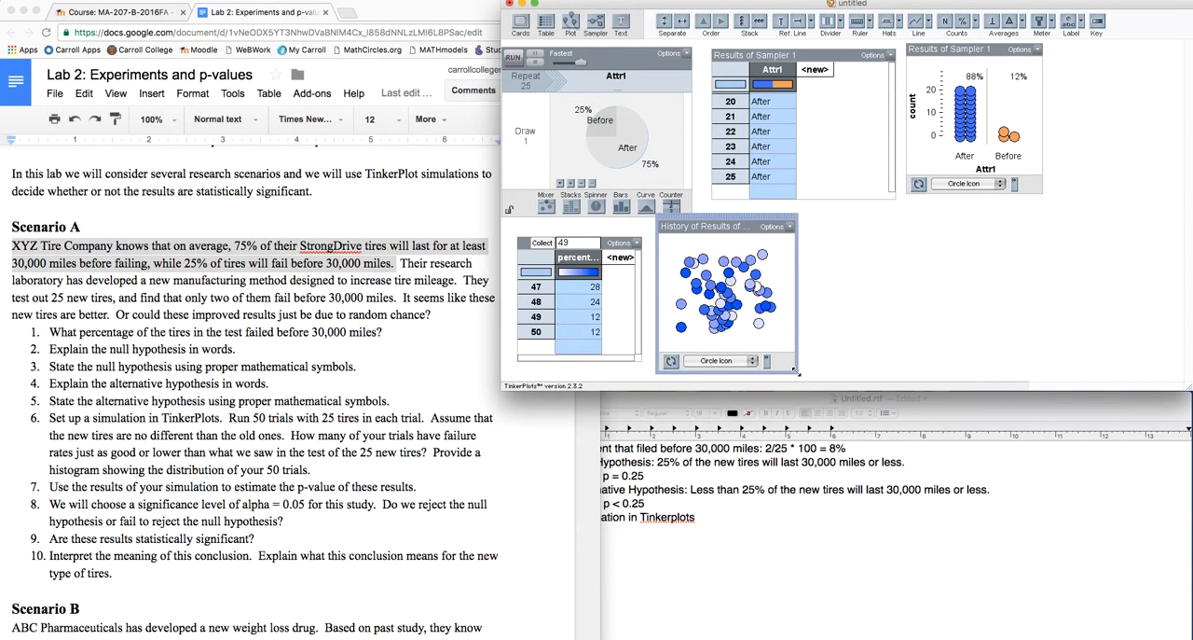
drag(797, 371, 1109, 362)
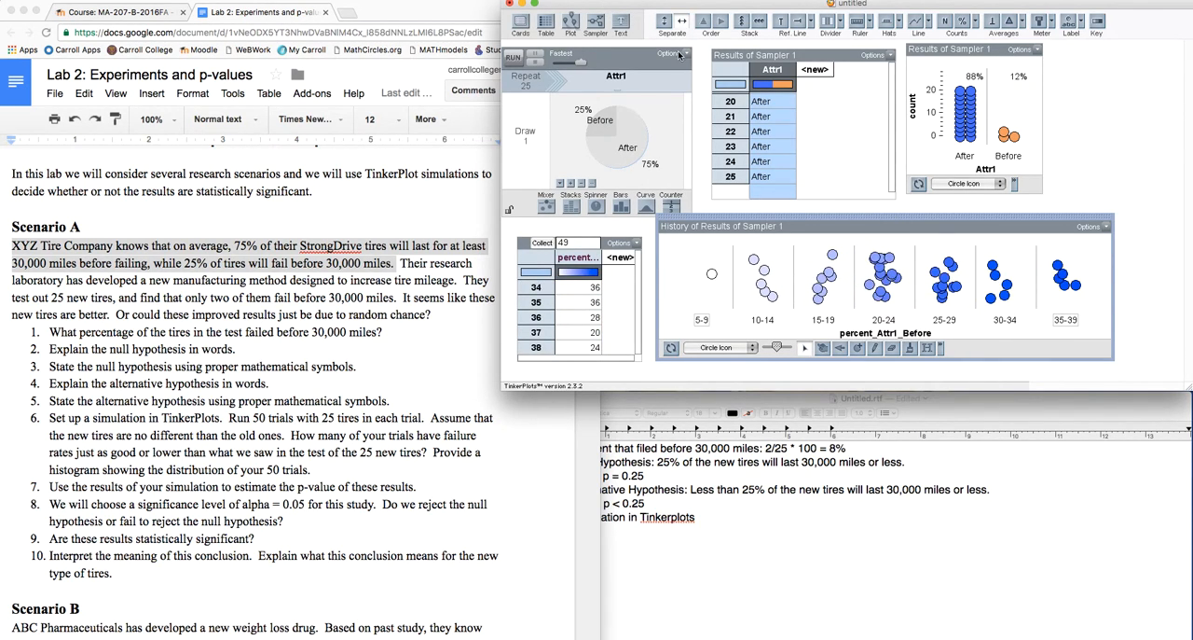
Stack the 50 percentages with dividers showing region percents of 26%, 32% and 42%
click(749, 19)
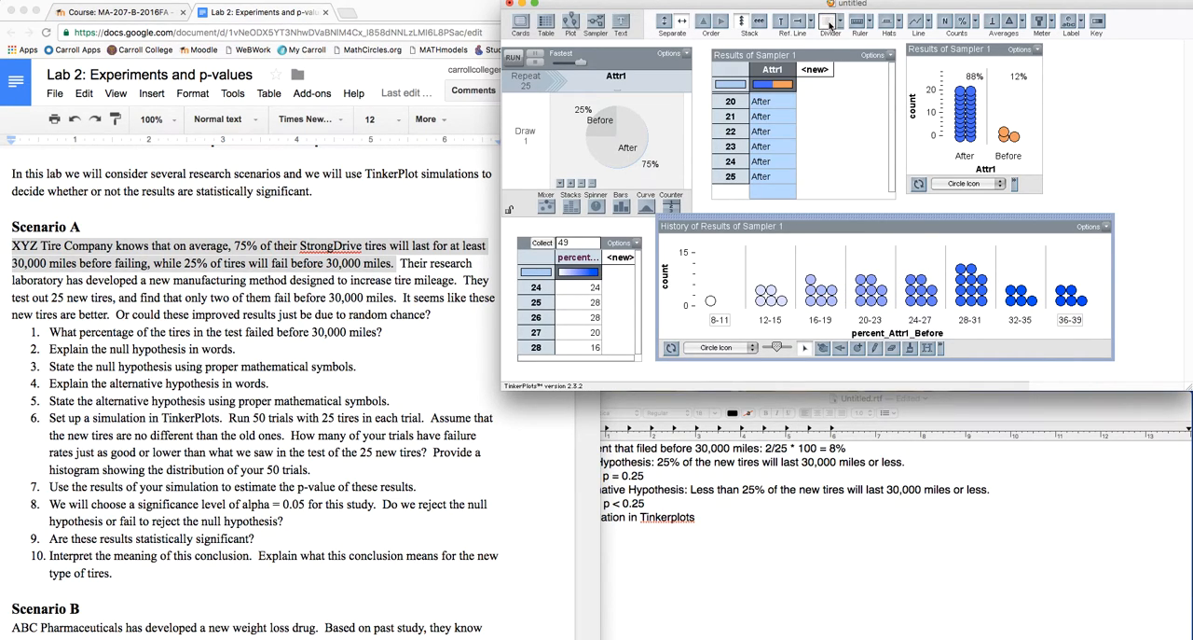
mouse_move(900, 306)
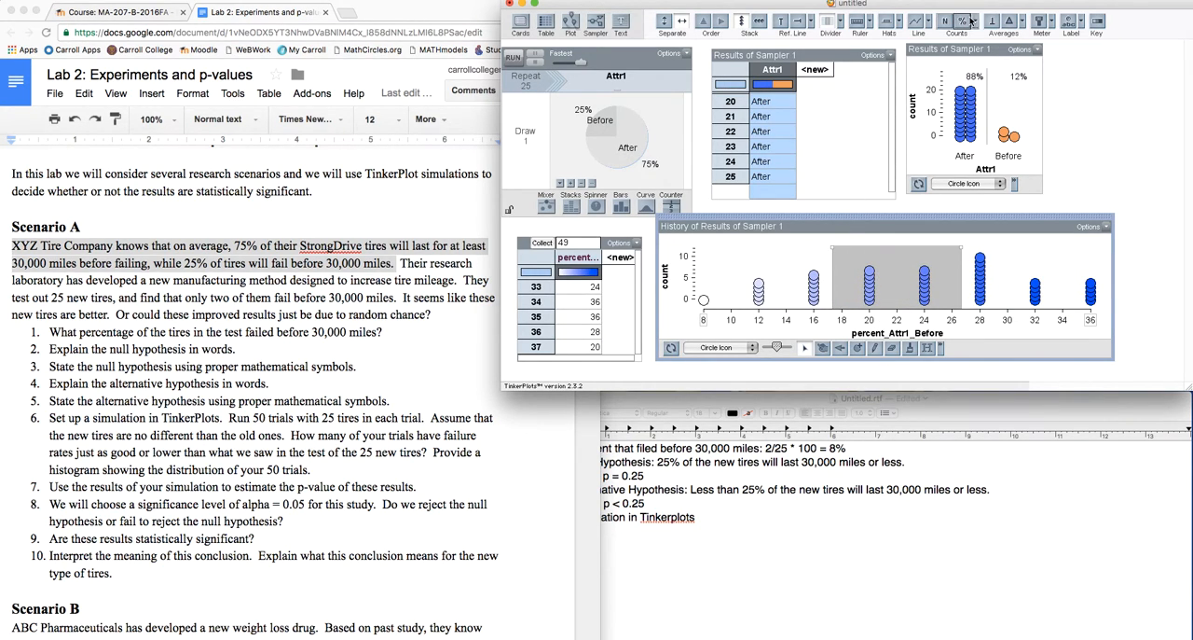
click(962, 21)
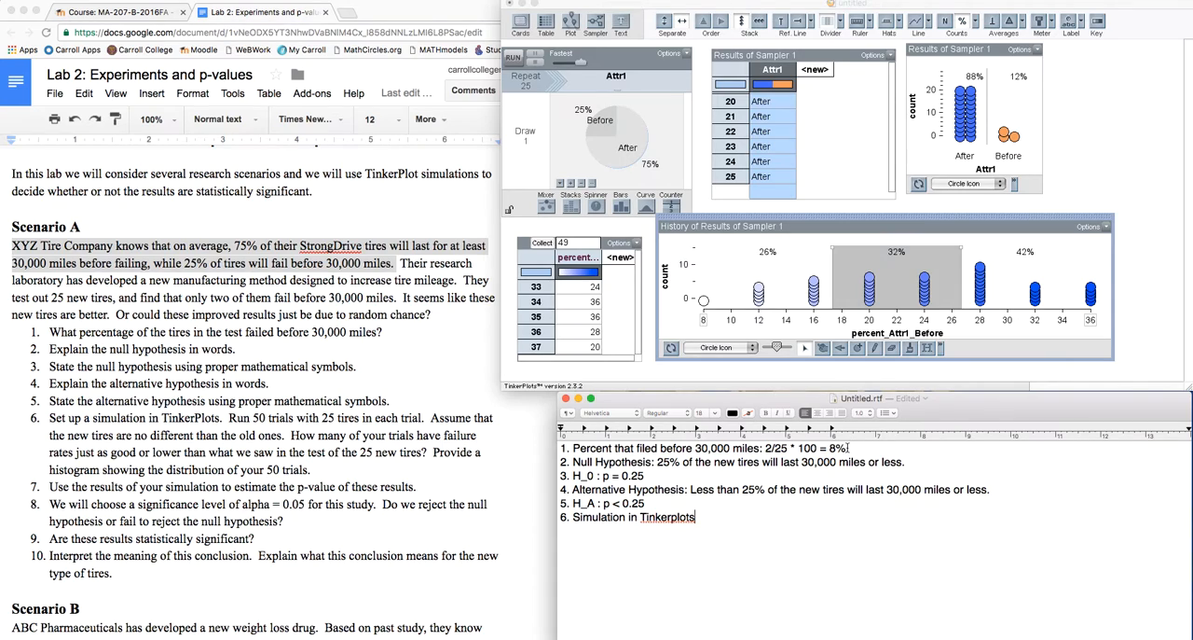
Move the left divider to 8% so the regions read 2%, 98% and 0%
double_click(835, 449)
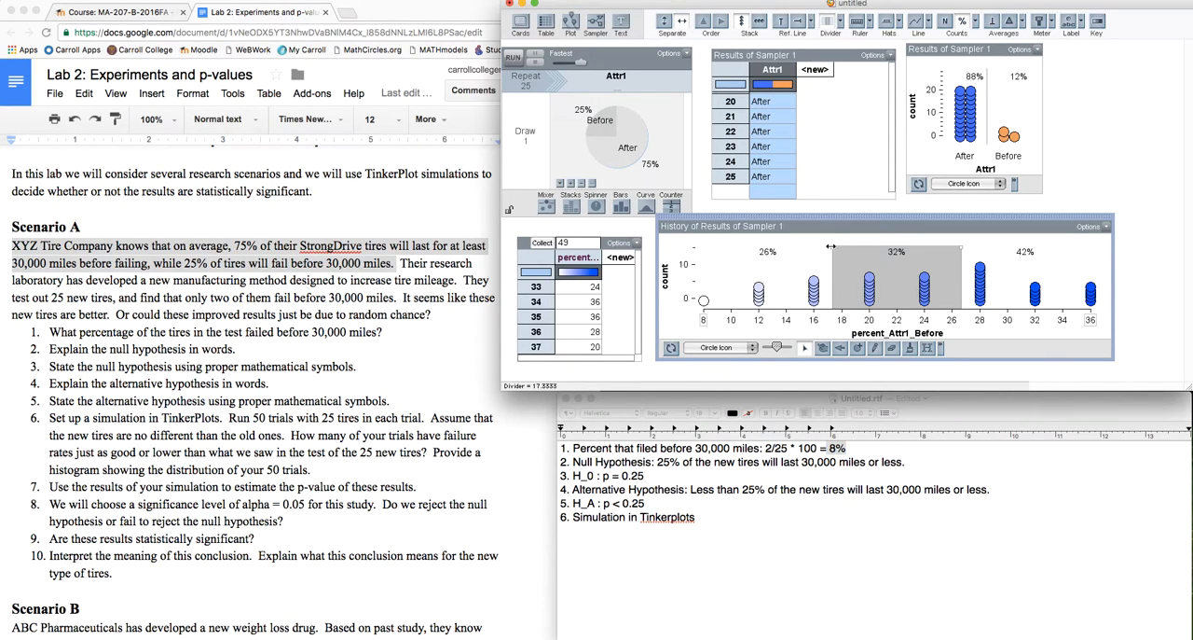
drag(831, 244, 725, 244)
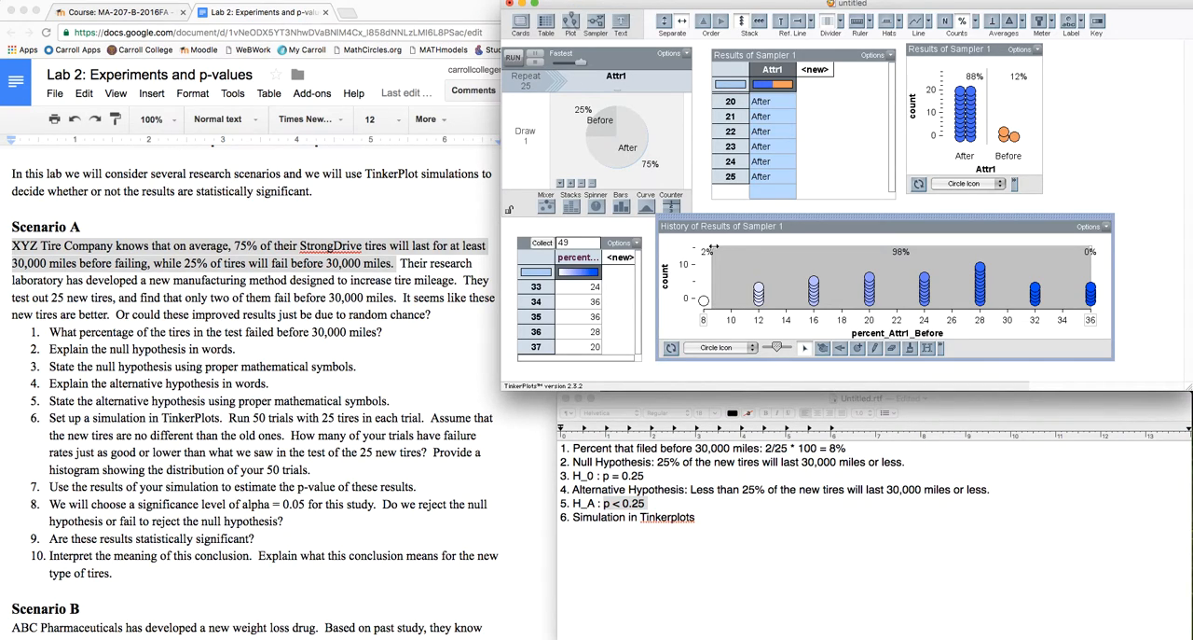
mouse_move(706, 260)
text(7.)
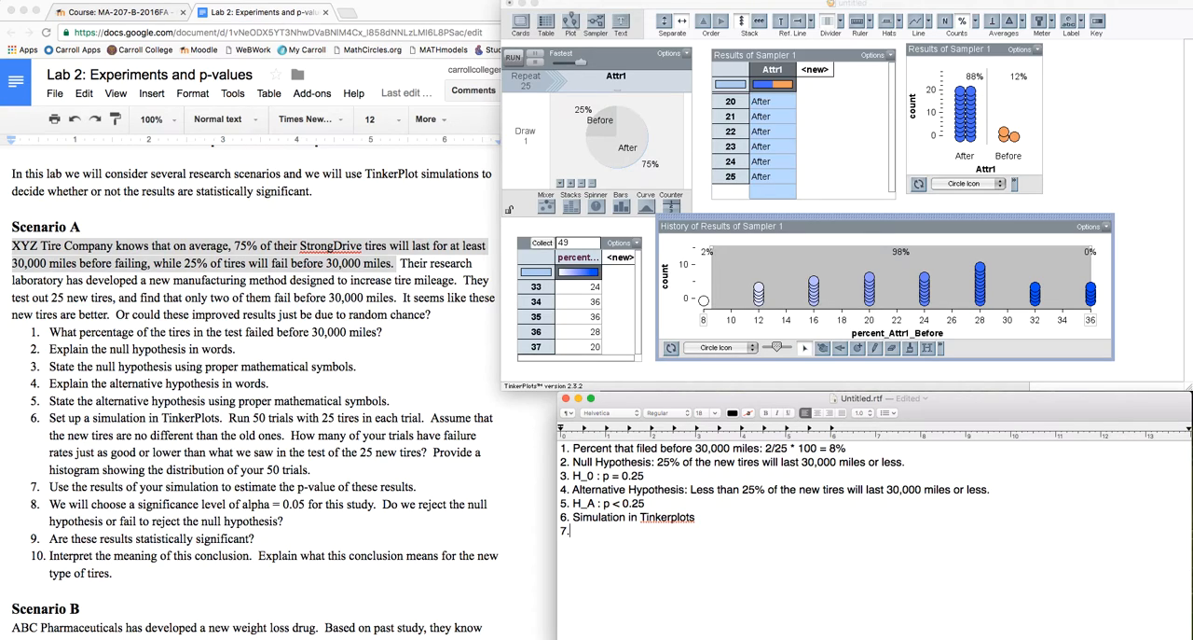
Draft answer 7's p-value sentence, then select it for replacement
text(The p-v)
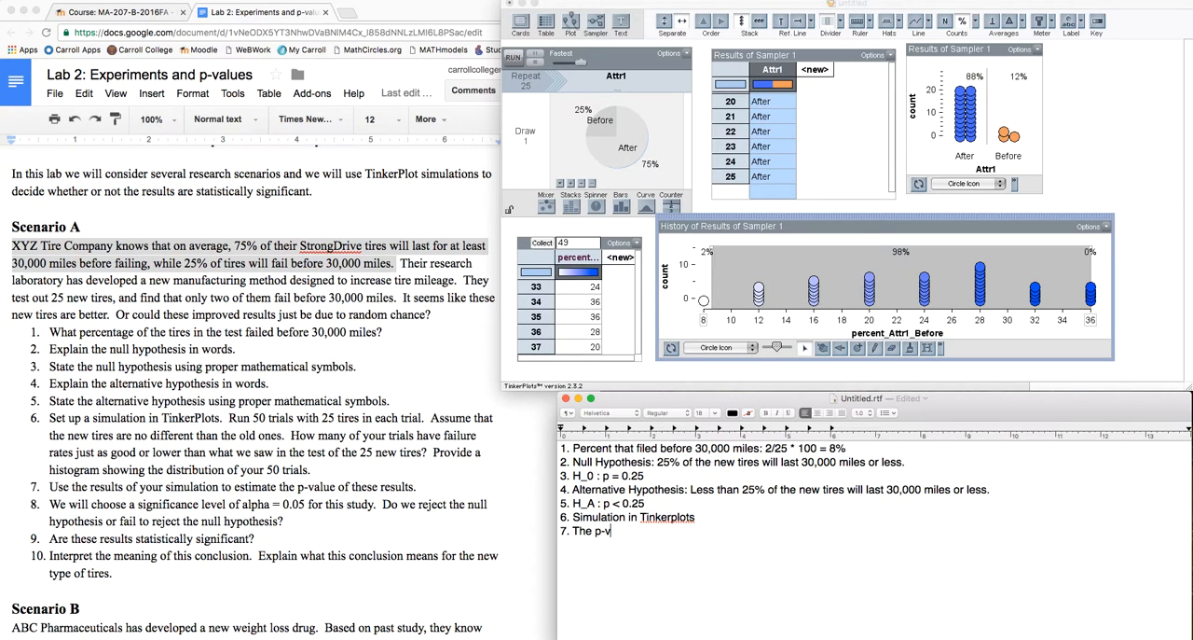
text(alue for finding)
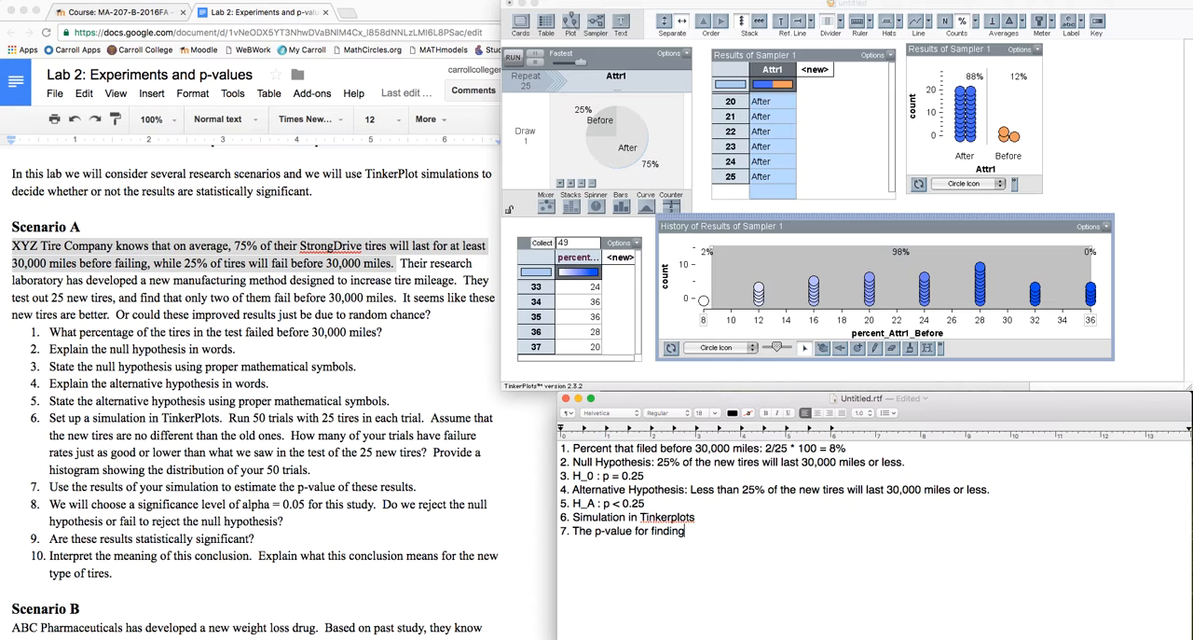
text(out data)
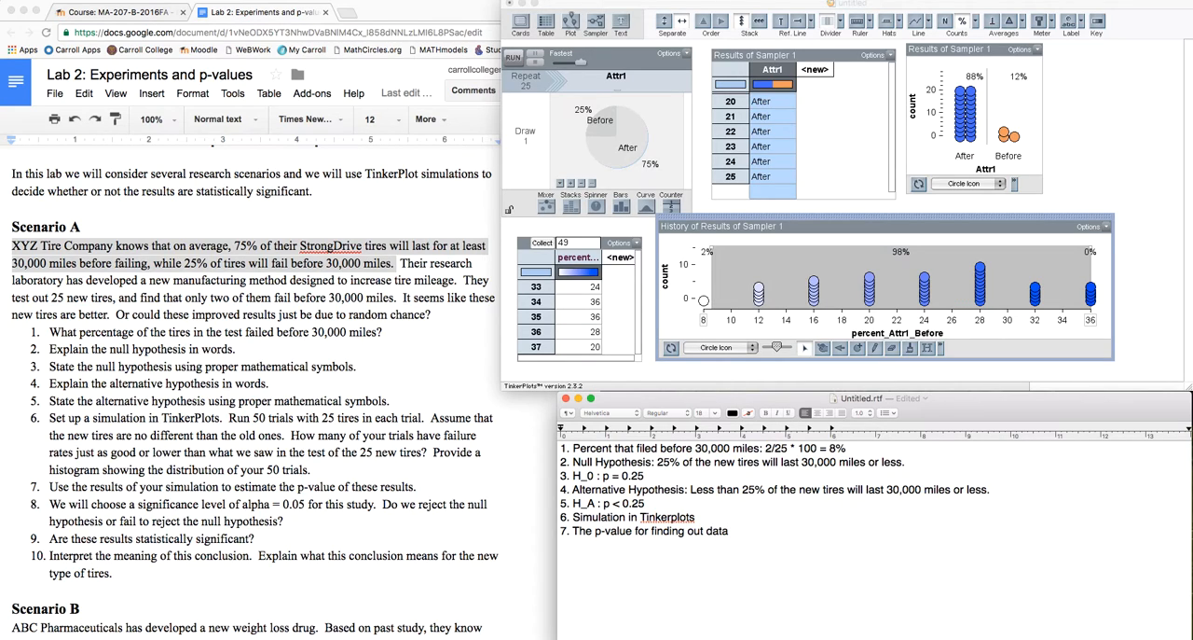
triple_click(650, 530)
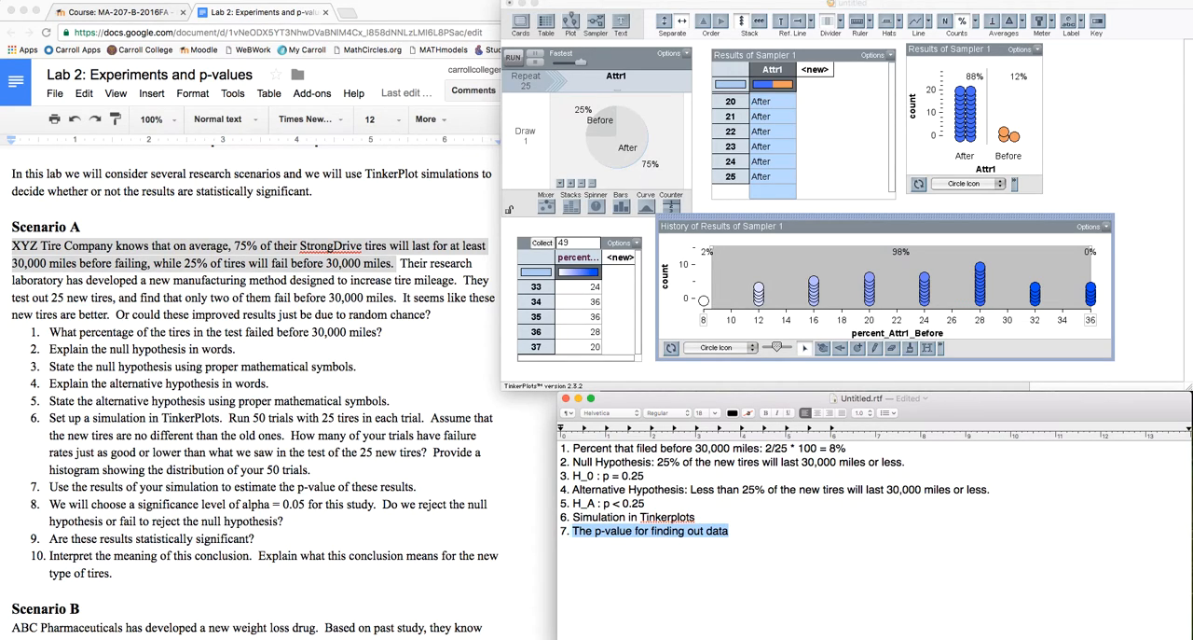
Rewrite answer 7: probability of our data (8%), assuming identical tires, is at most 2%
text(The probability of f)
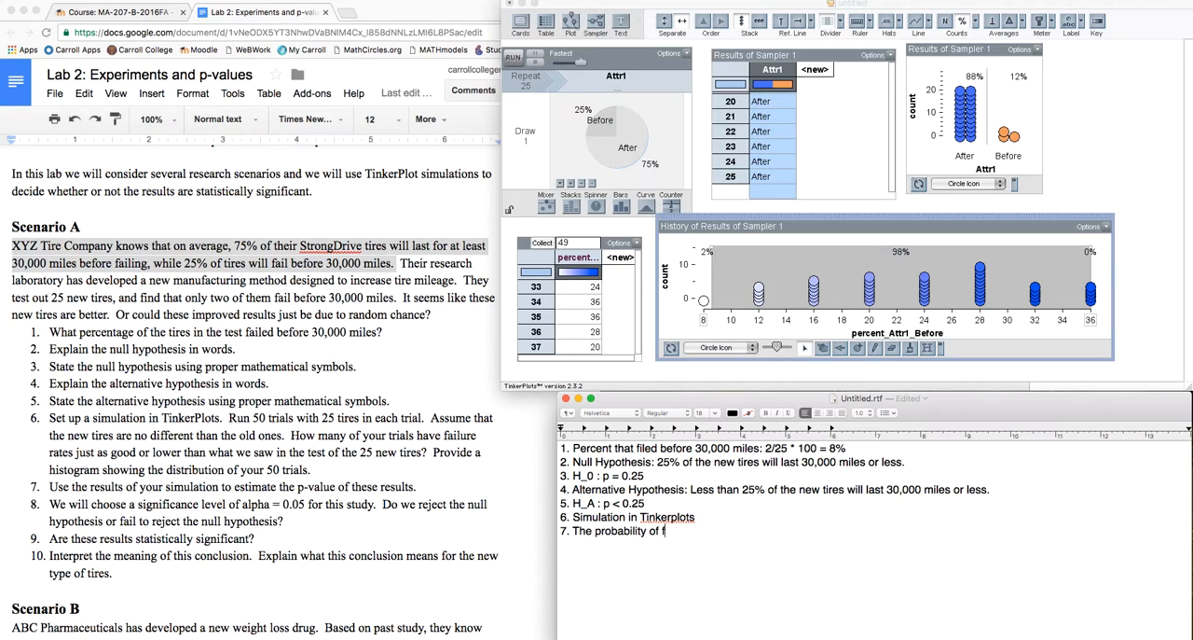
text(inding our data (7)
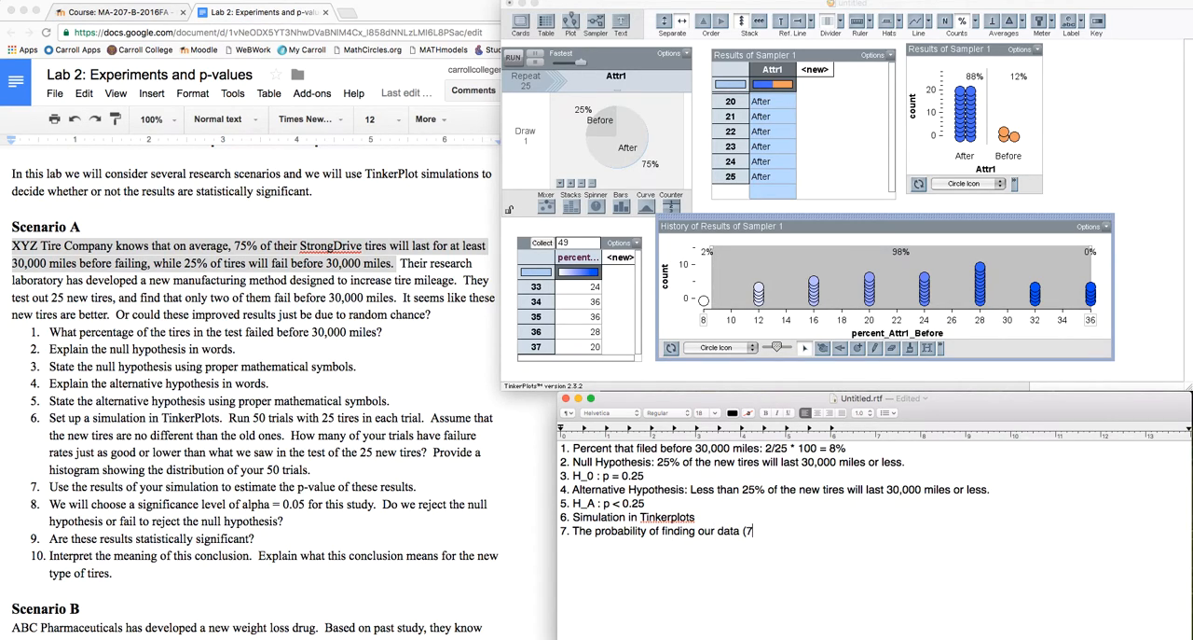
text(8%))
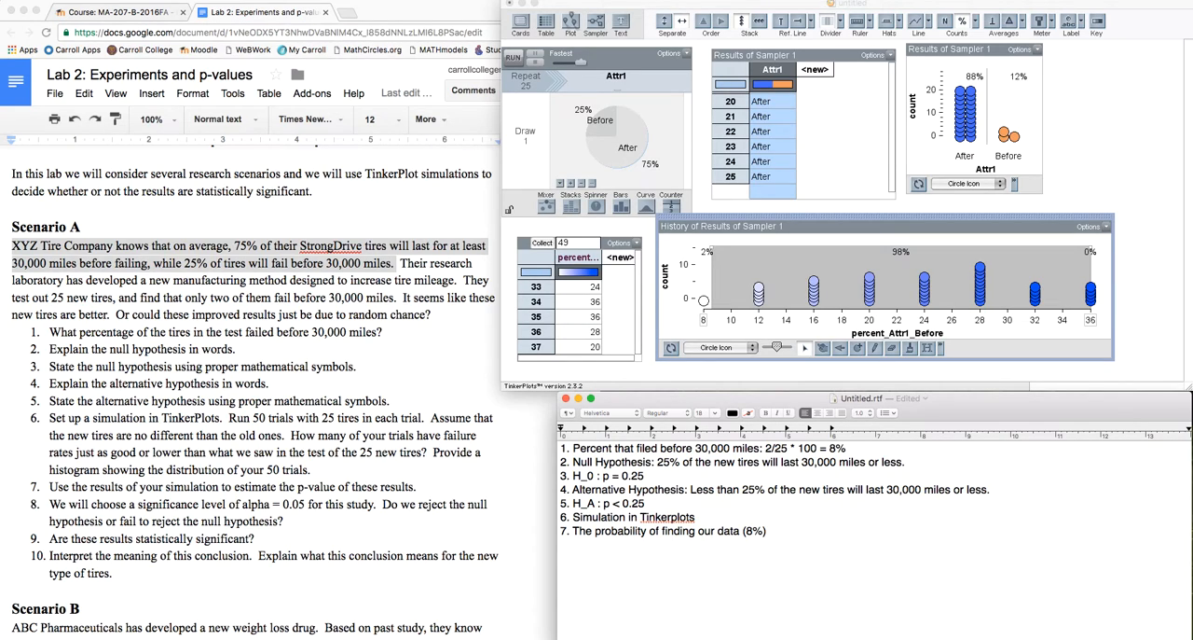
text(assu)
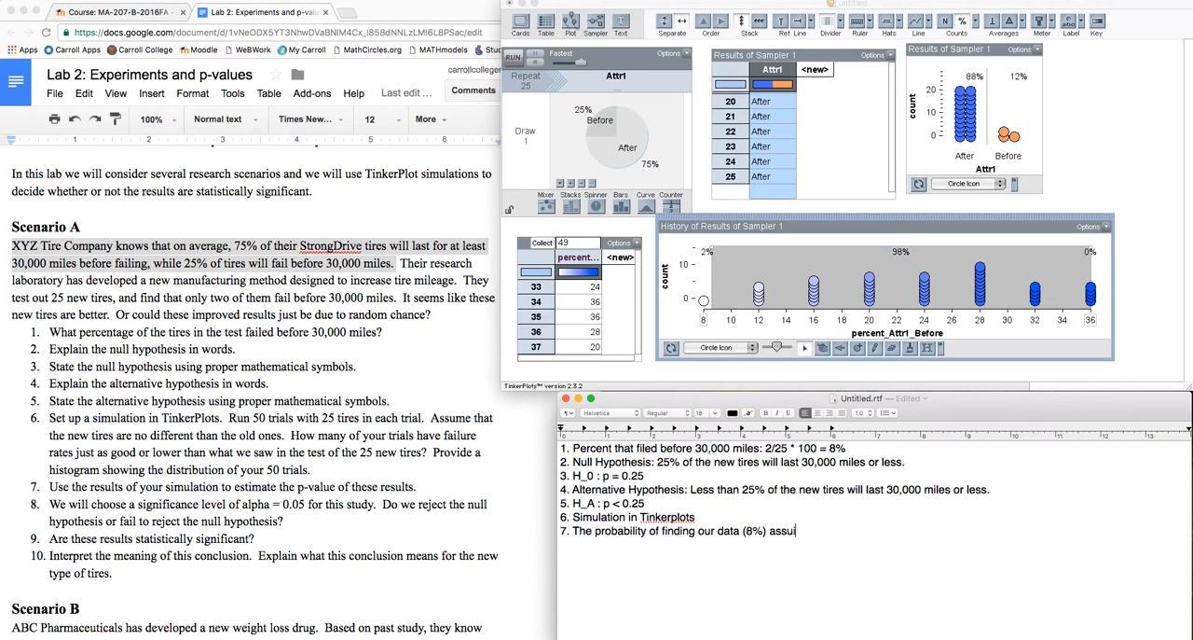
text(ming that the new)
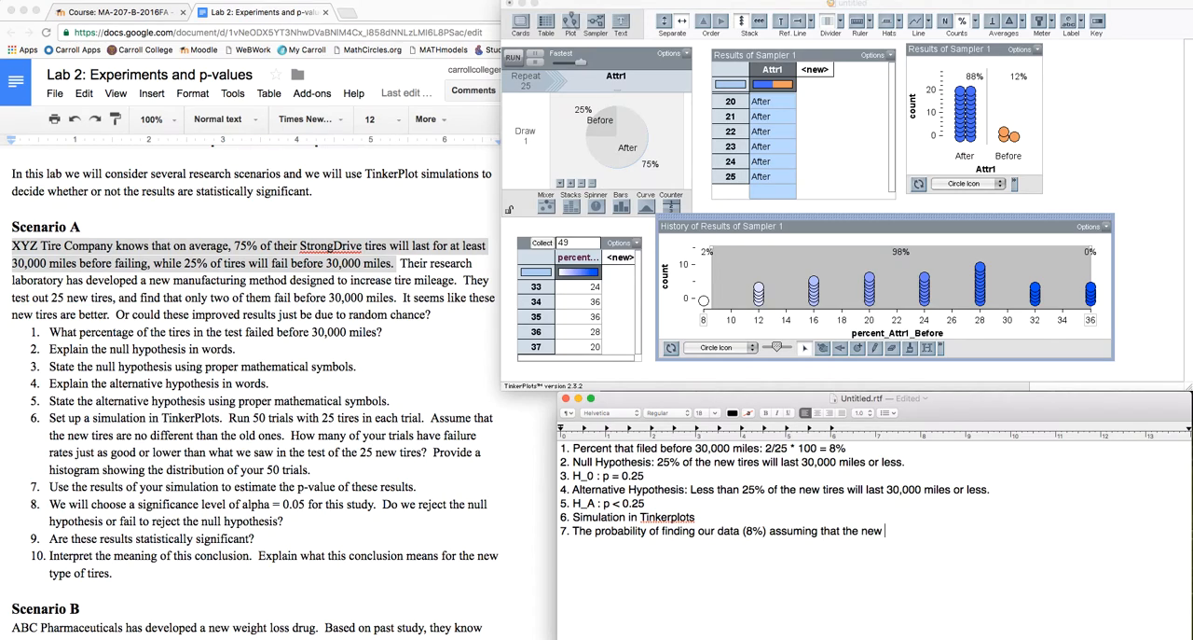
text(tires are the)
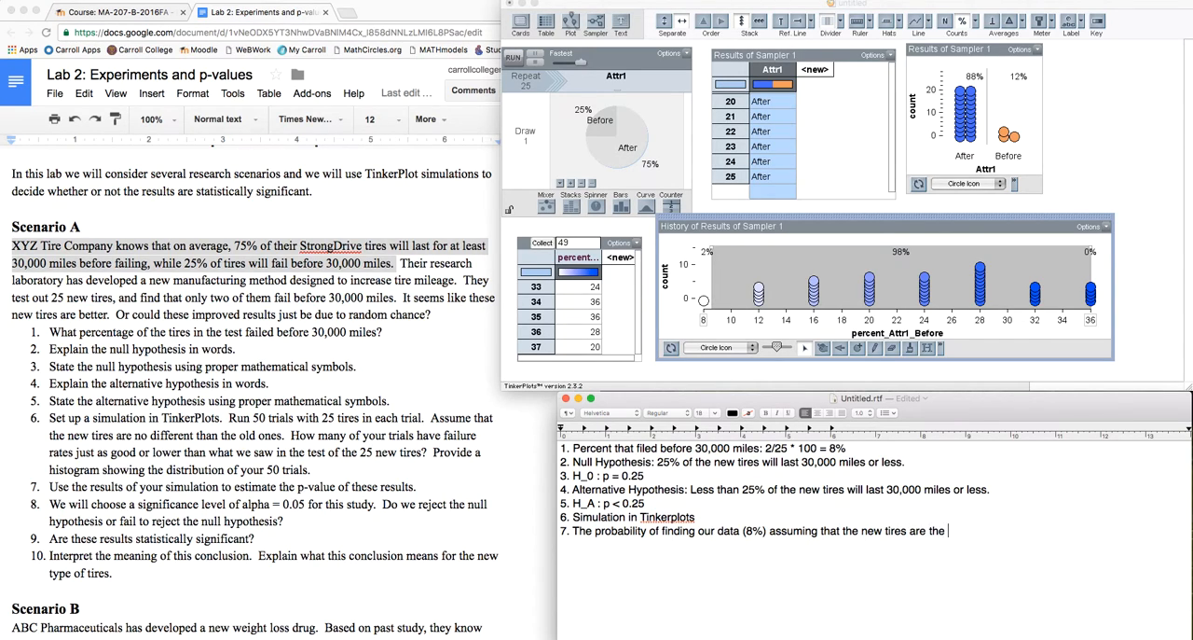
text(same as the old is)
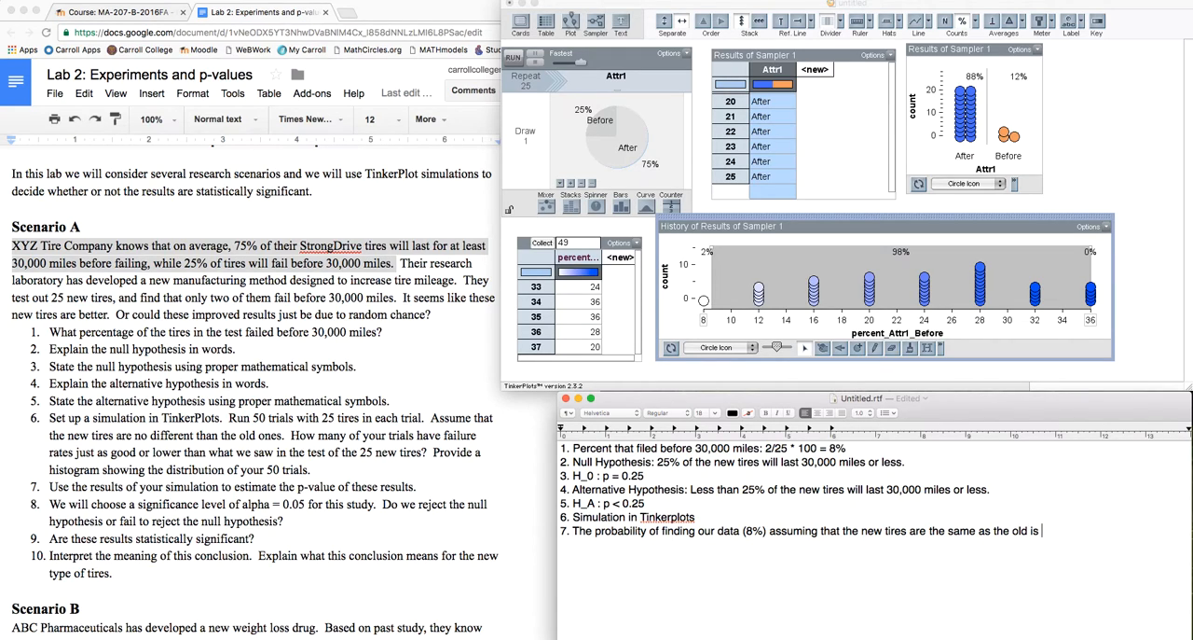
text(less than)
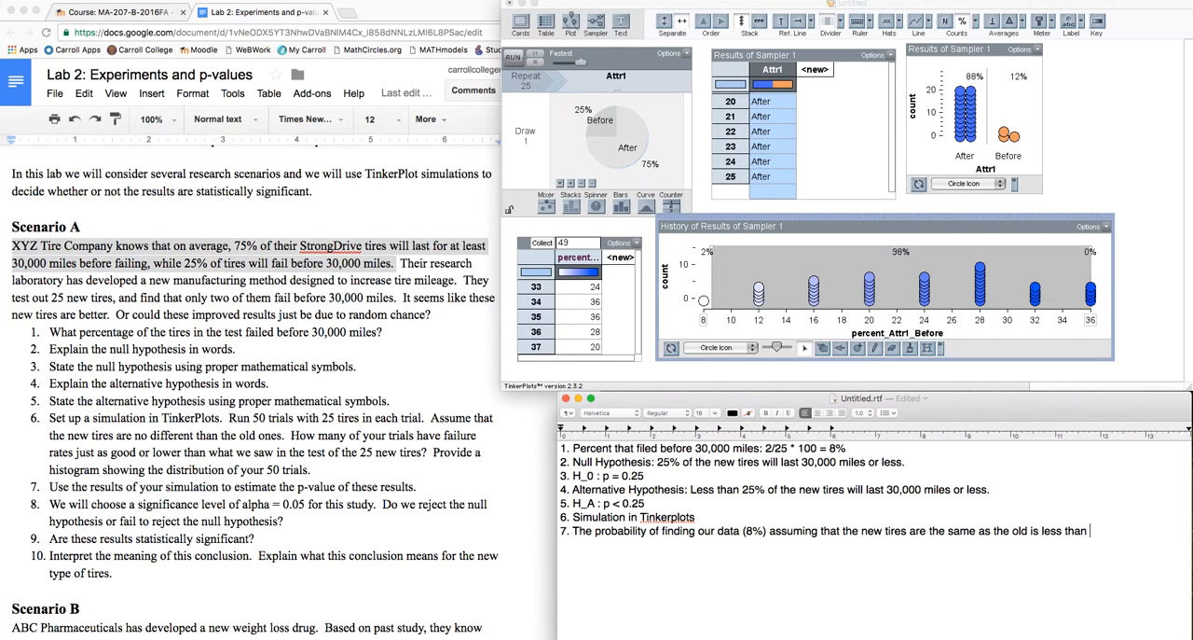
text(or equal to 2%.)
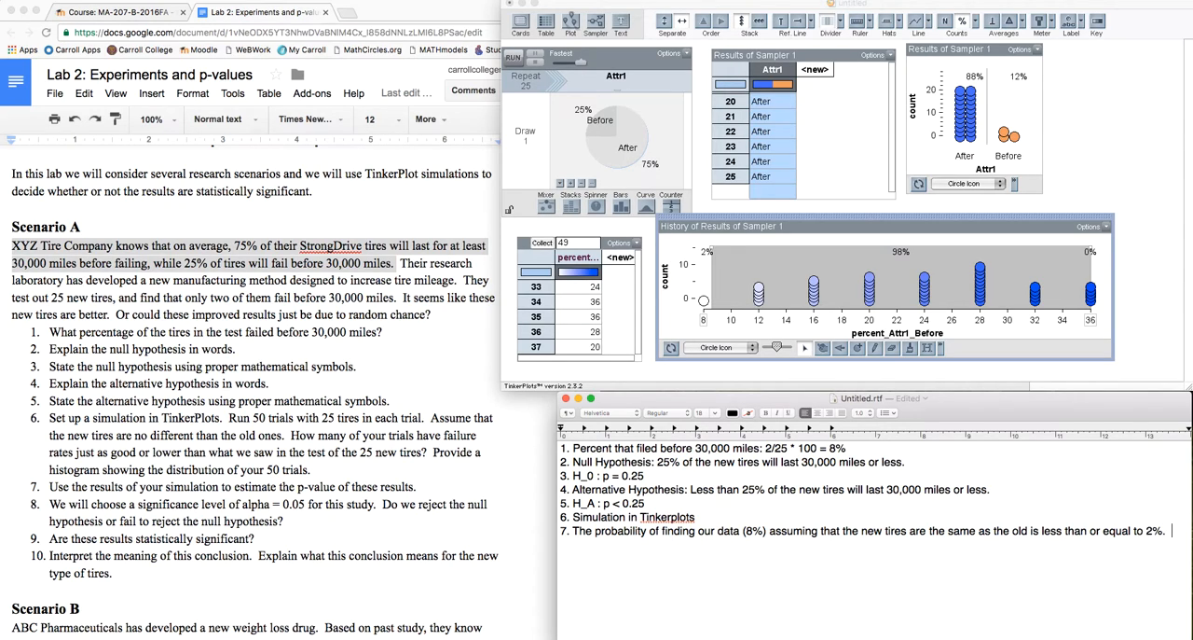
Add 'THAT'S RARE (<5%)' and begin the item 8 'Conclusions:' heading
text(THAT'S)
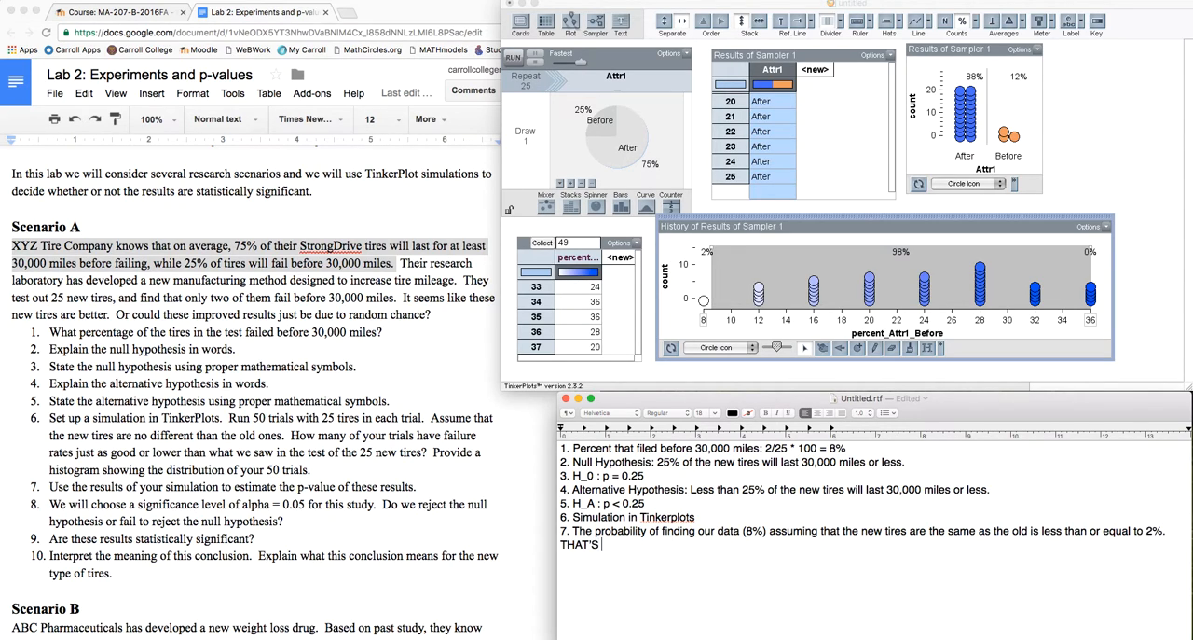
text(RARE)
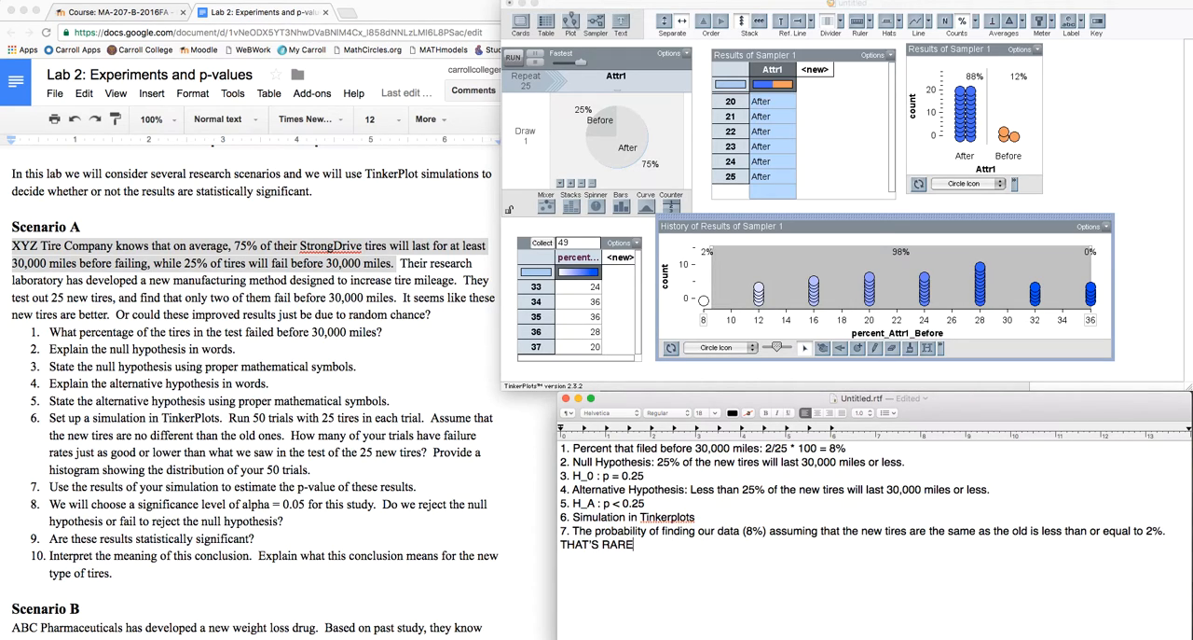
text(()
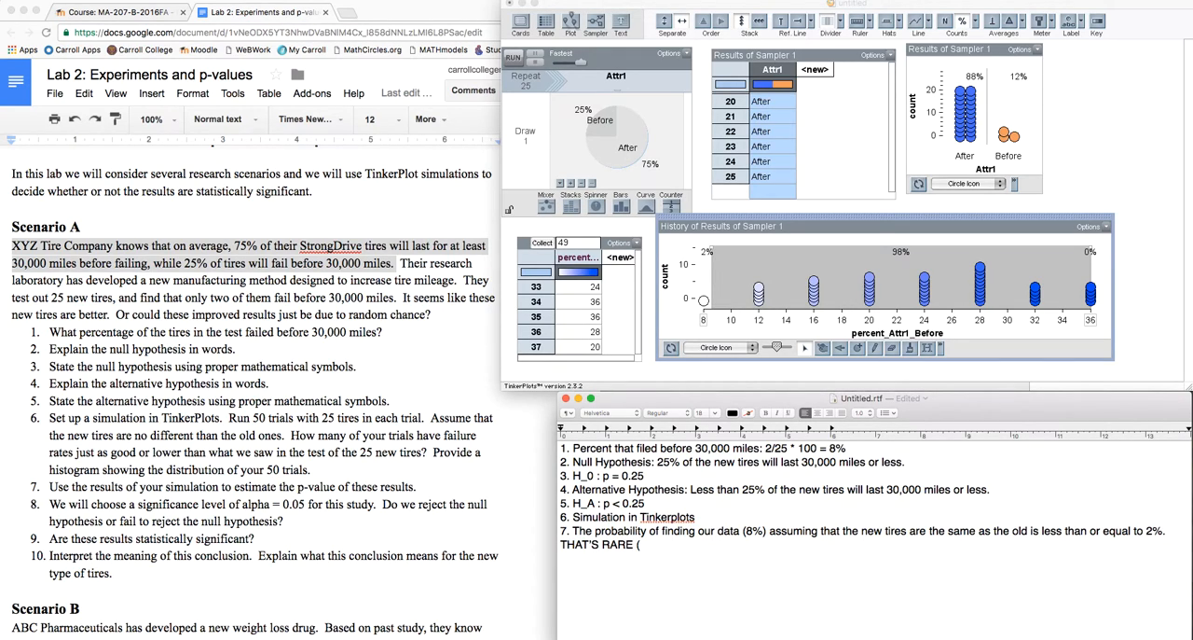
text(<5%))
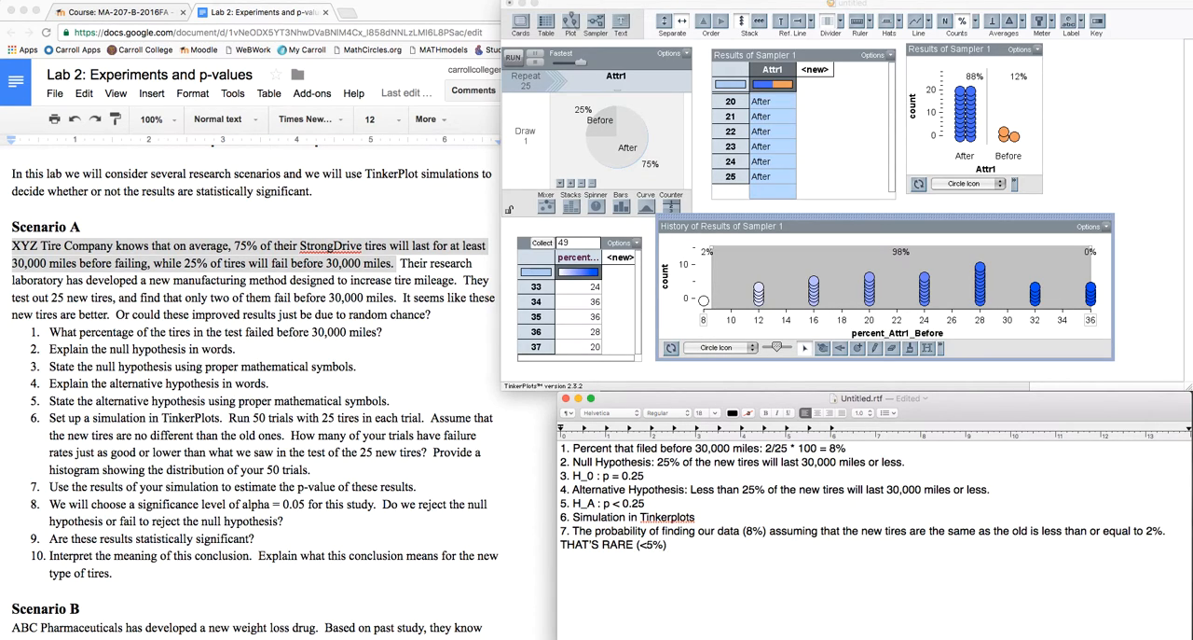
text(Conclusions:)
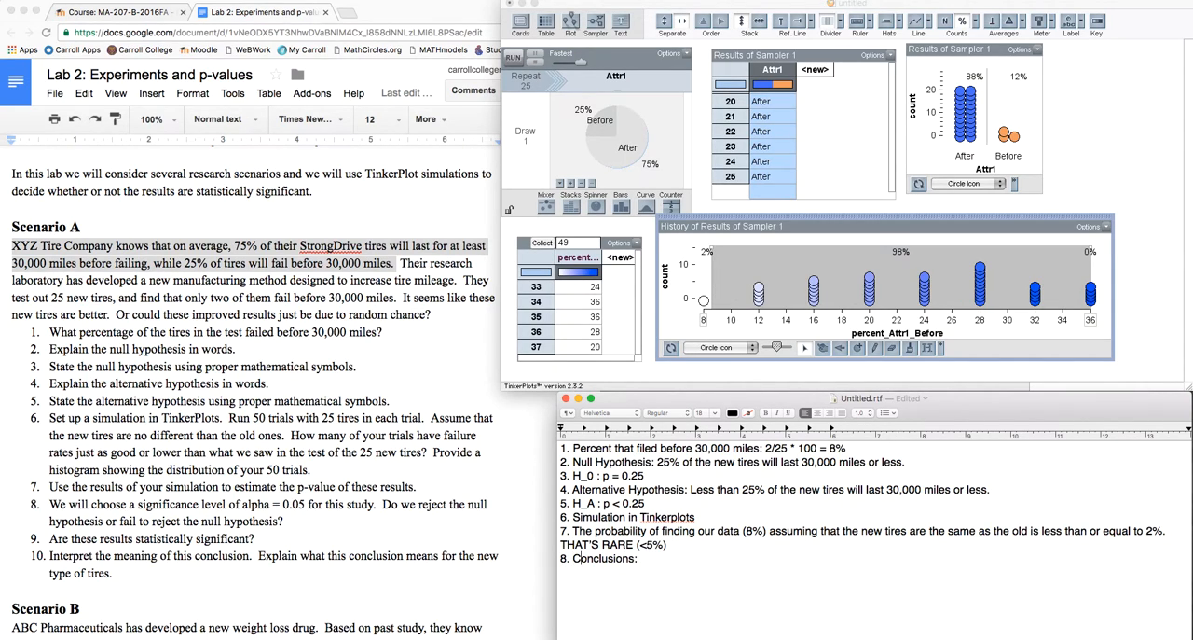
Write item 8 as 'Conclusion: IS Statistically significant. We reject the null hypothesis.' and begin item 10
key(backspace)
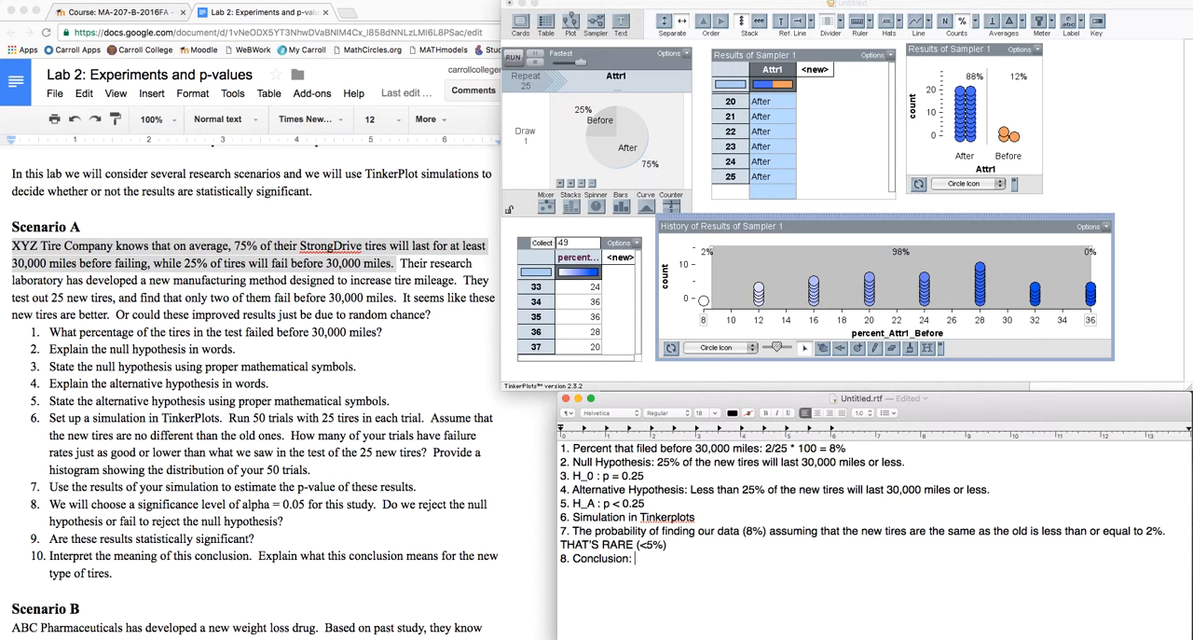
text(IS Staistically sig)
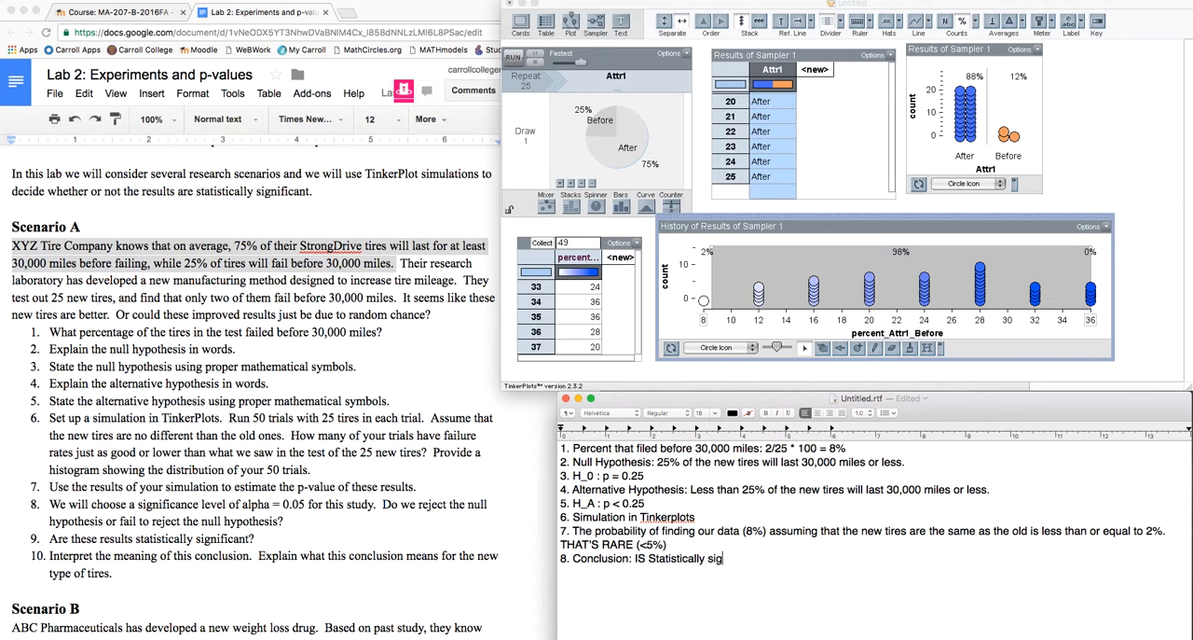
text(nificant)
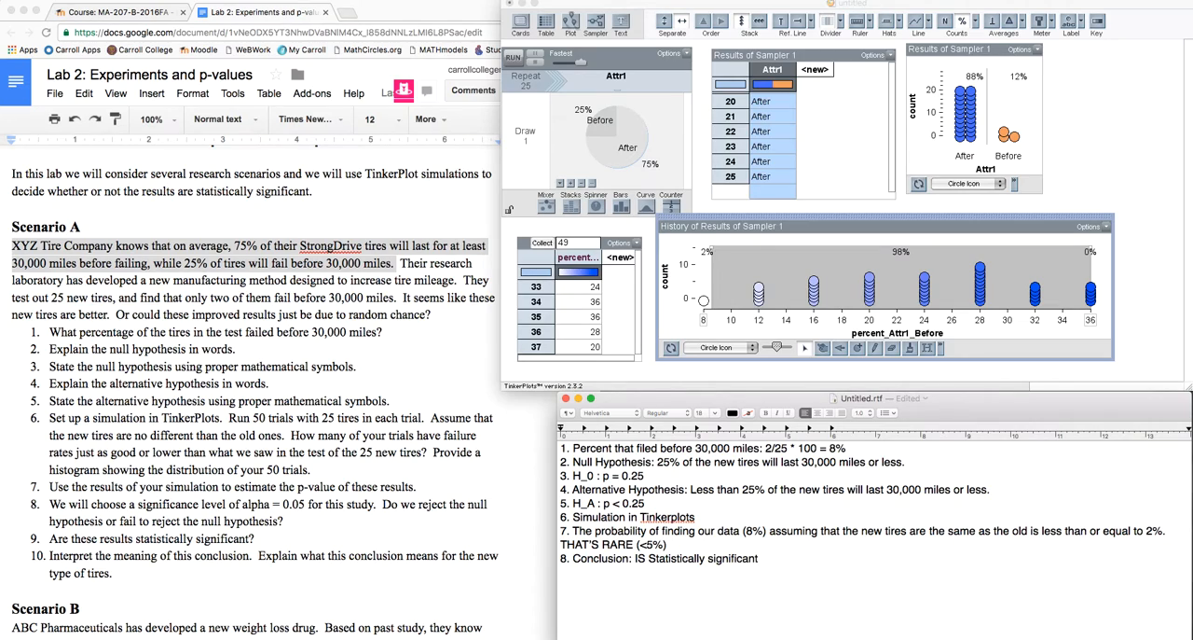
text(We)
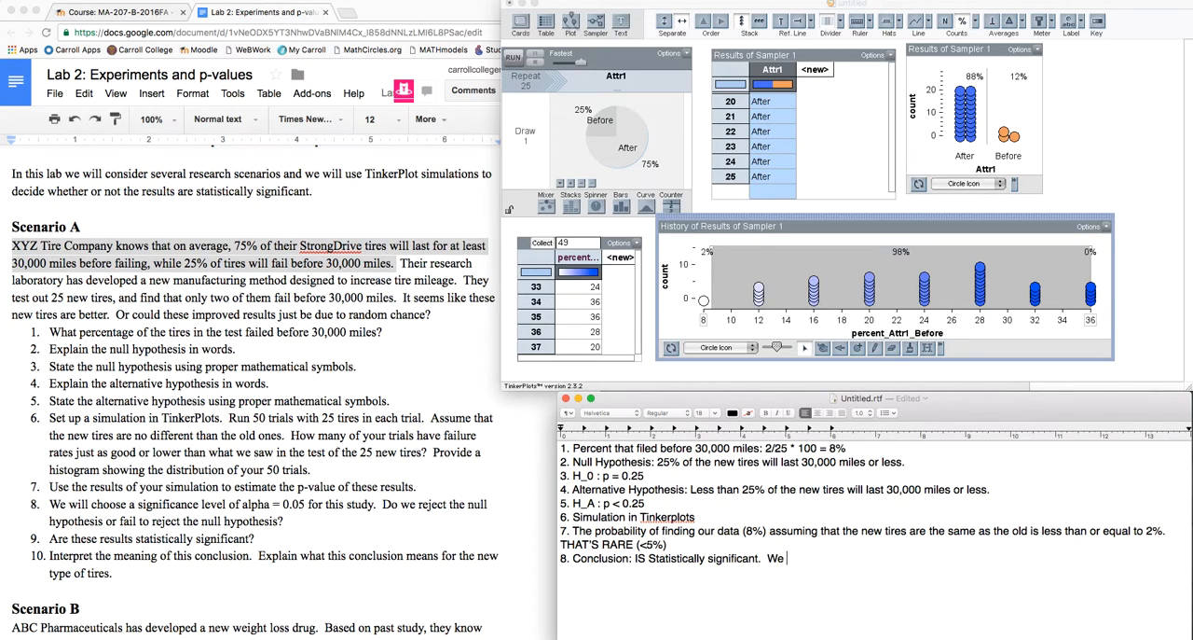
text(reject the)
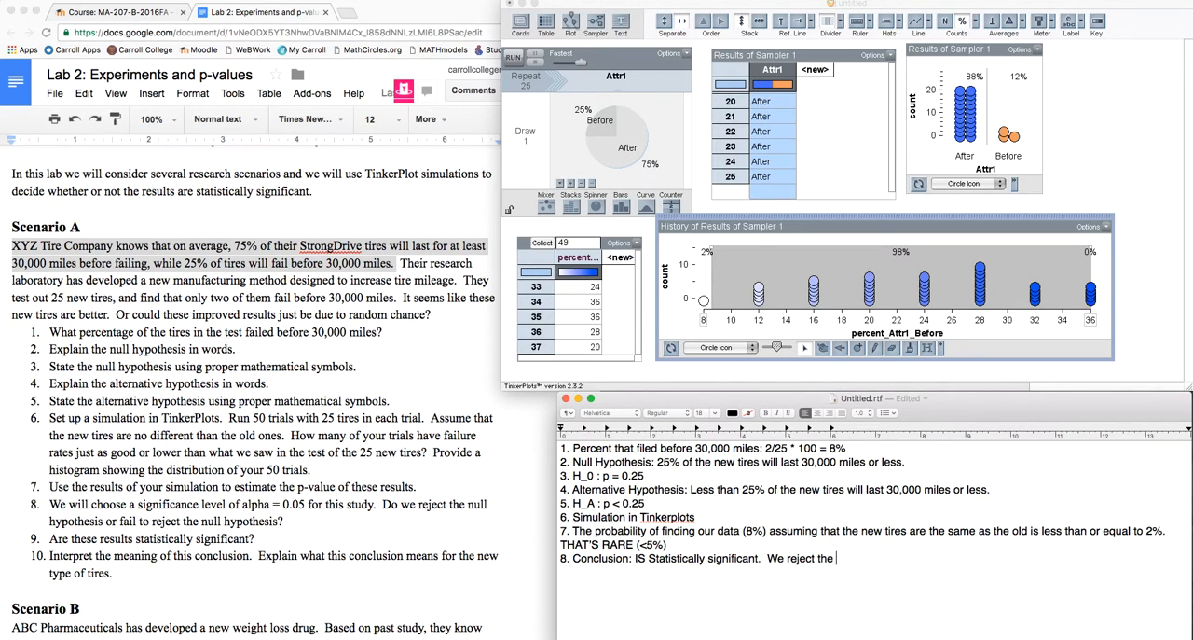
text(null hypothesis.)
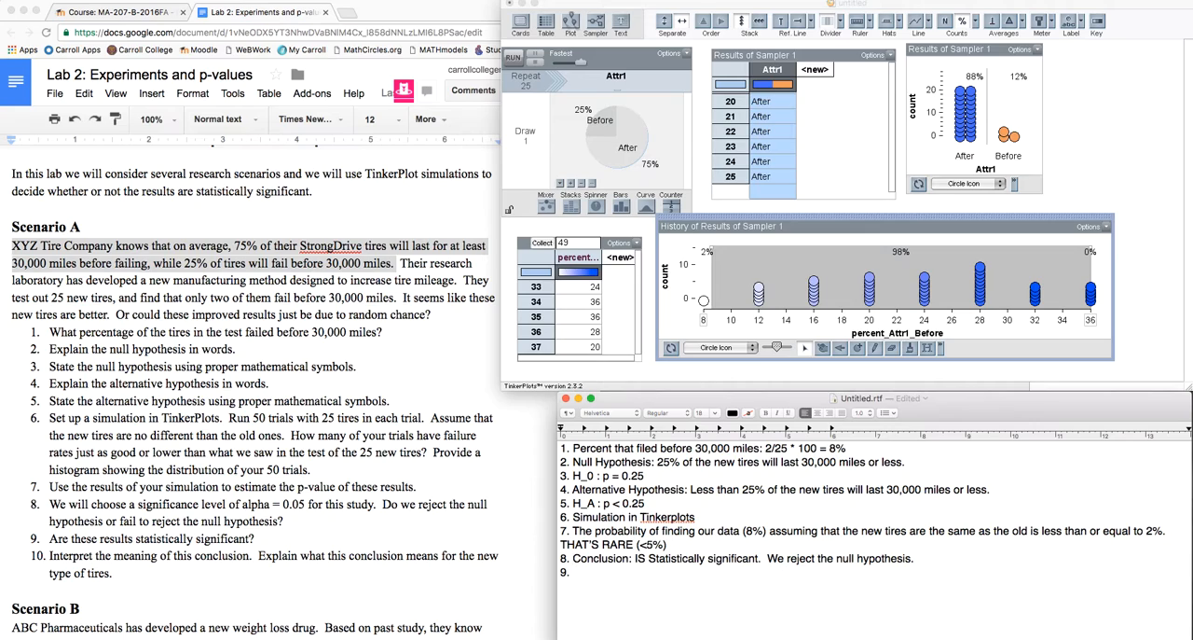
text(109)
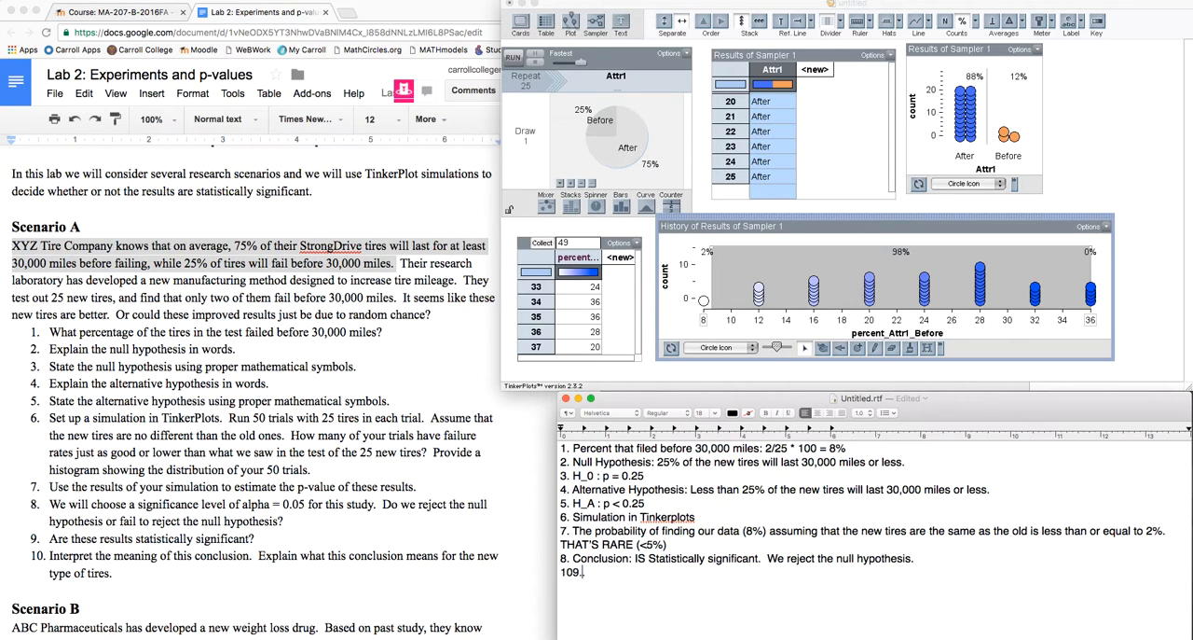
text(10. We seem to hav)
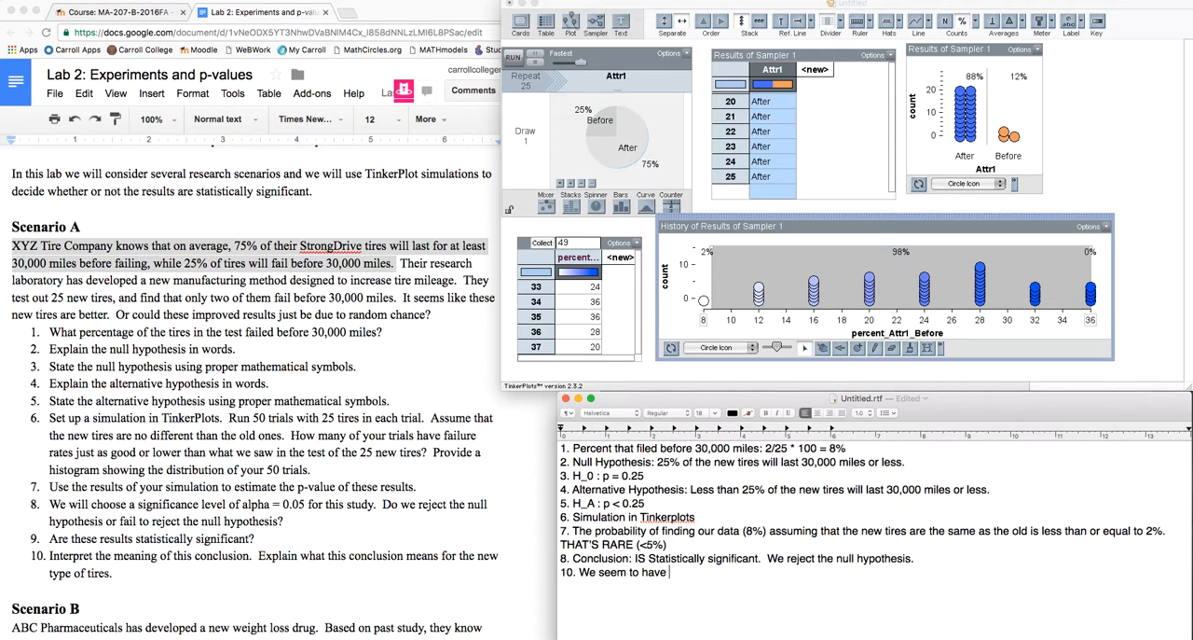
Continue item 10: evidence suggests fewer than 25% of the new tires will fail in less than 30,
text(evidence that)
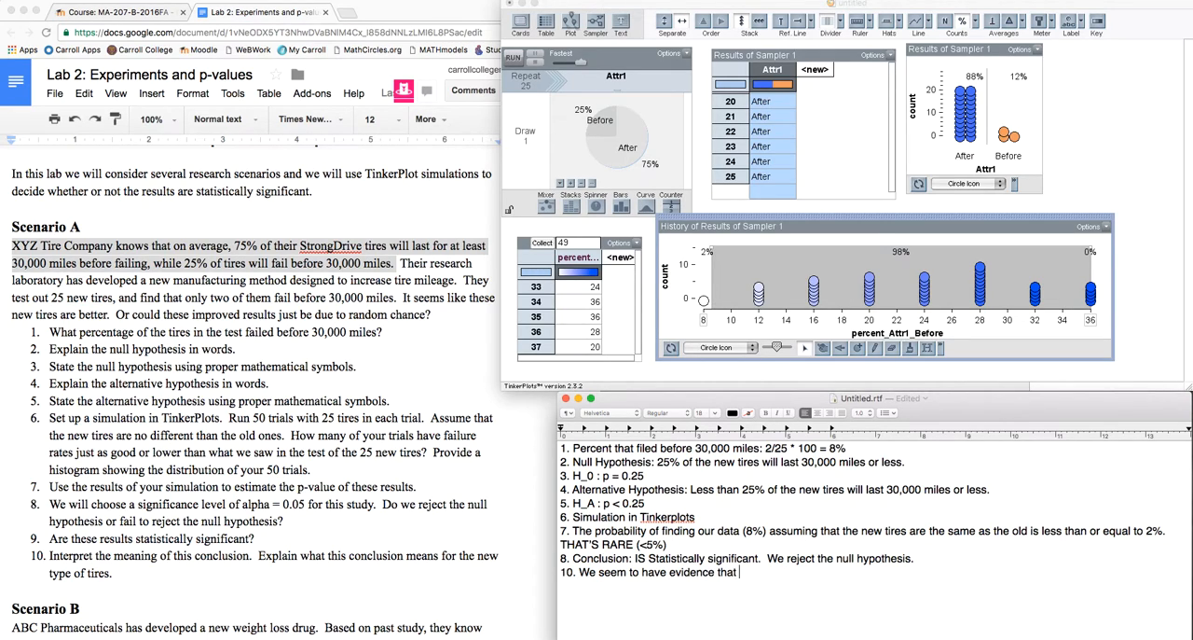
text(suggests)
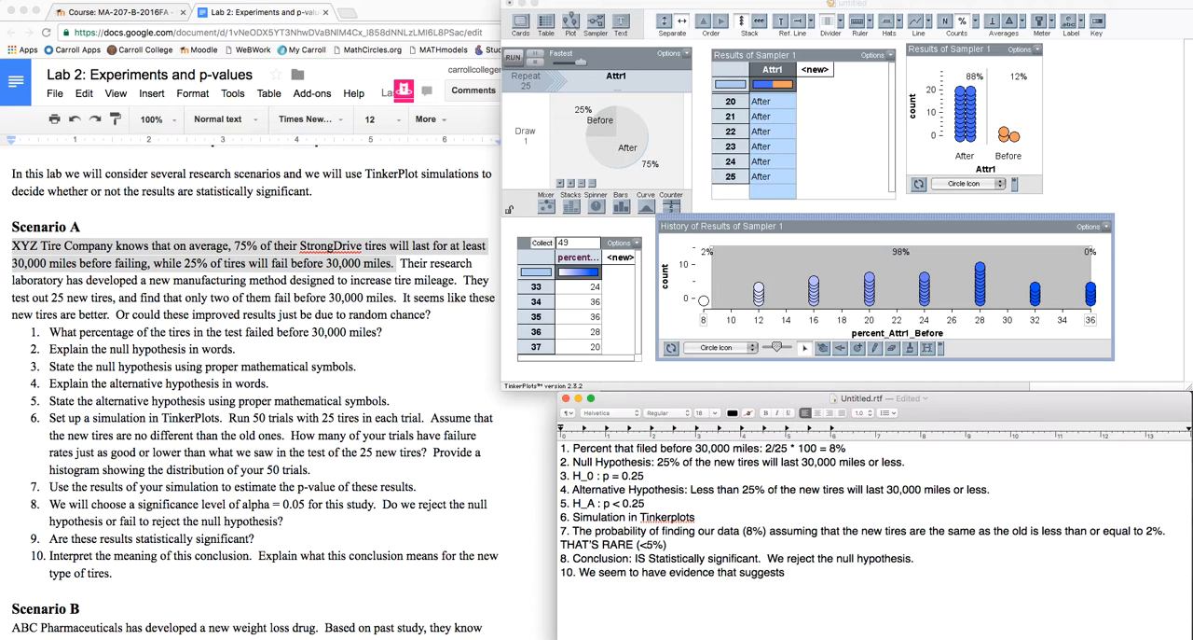
text(that fewer)
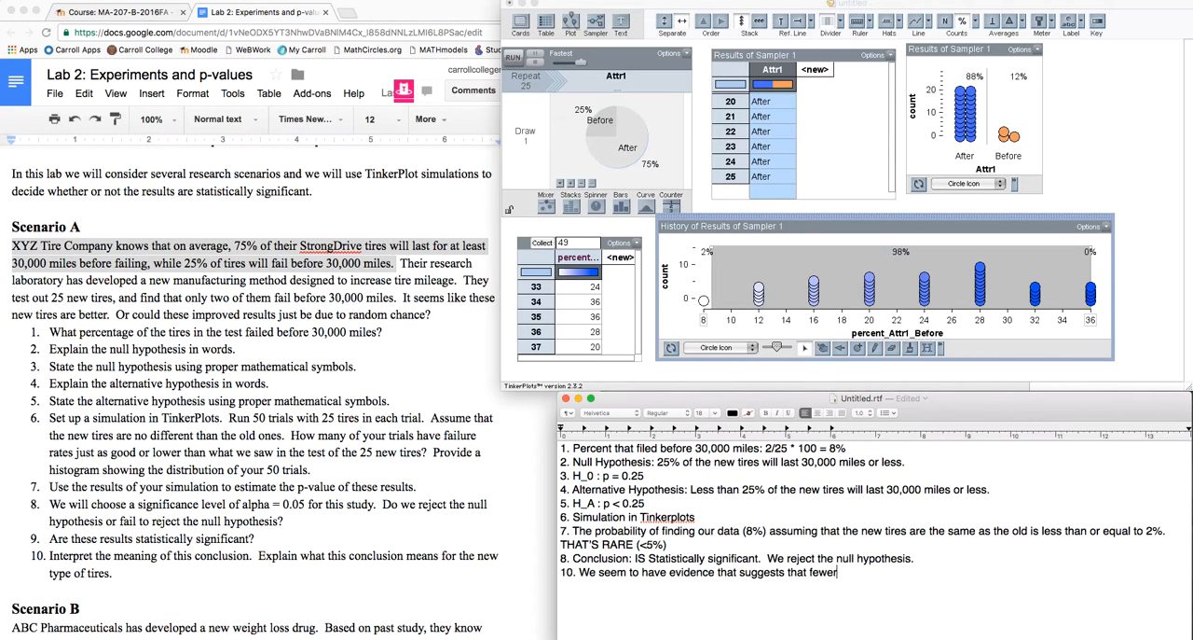
text(than 25% of t)
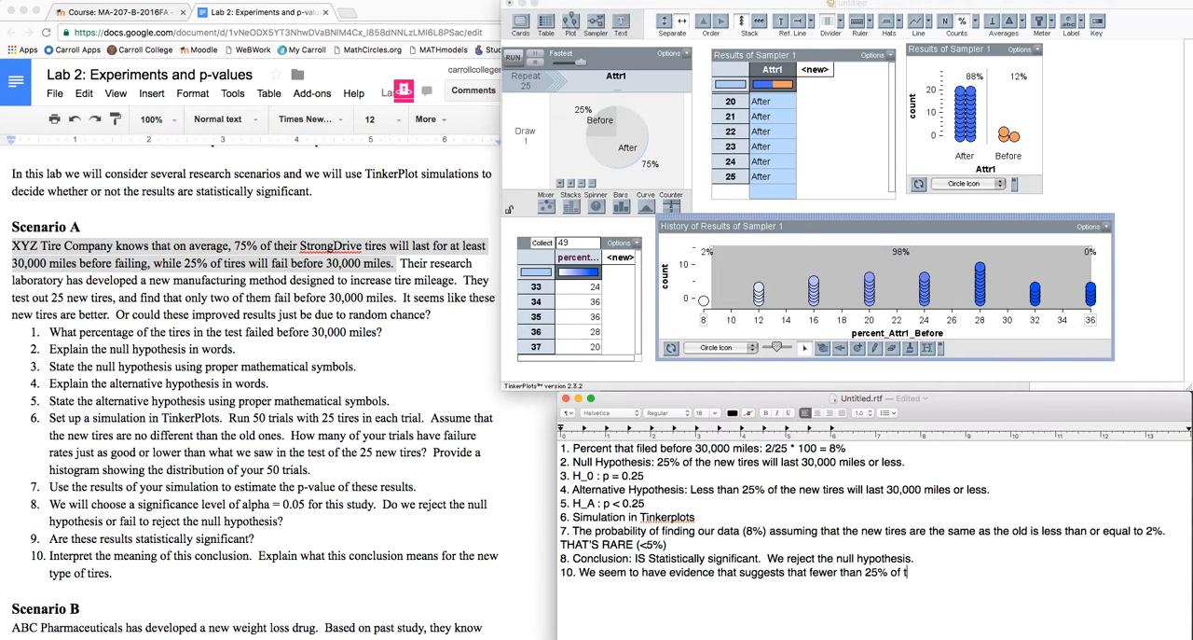
text(he new tire)
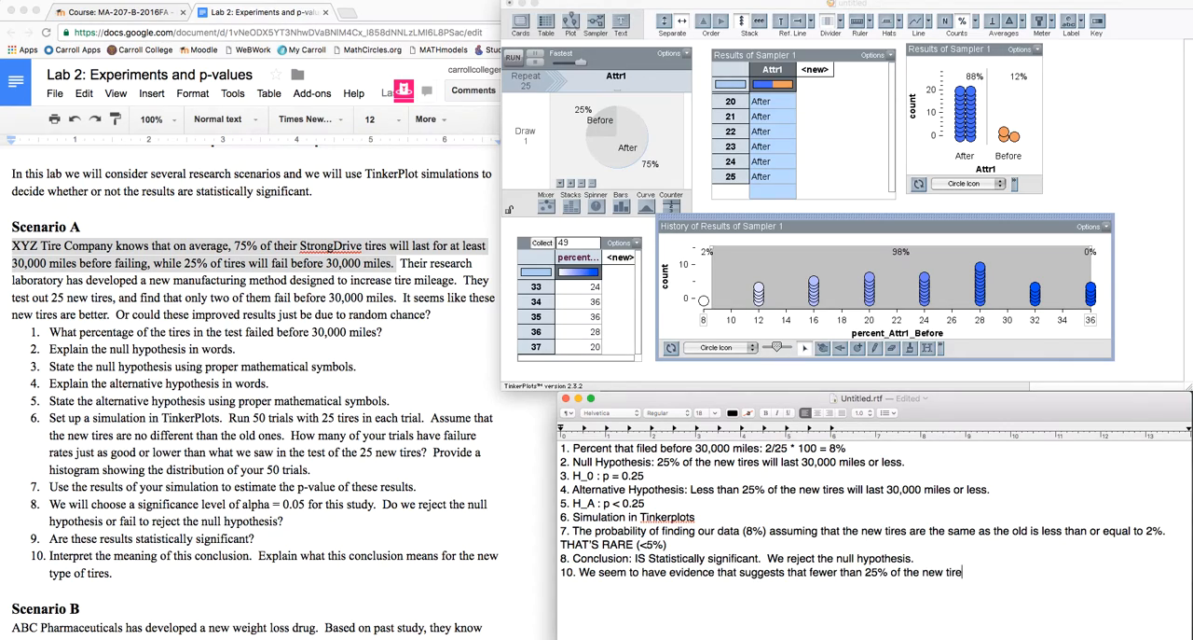
text(will fail)
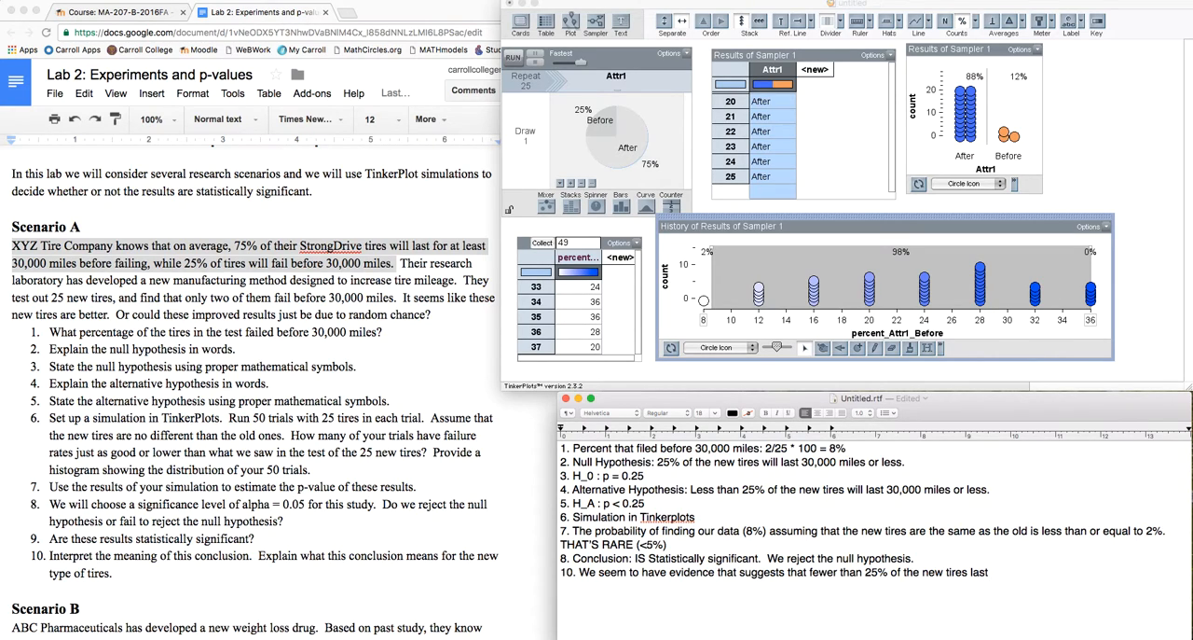
text(less than 30,)
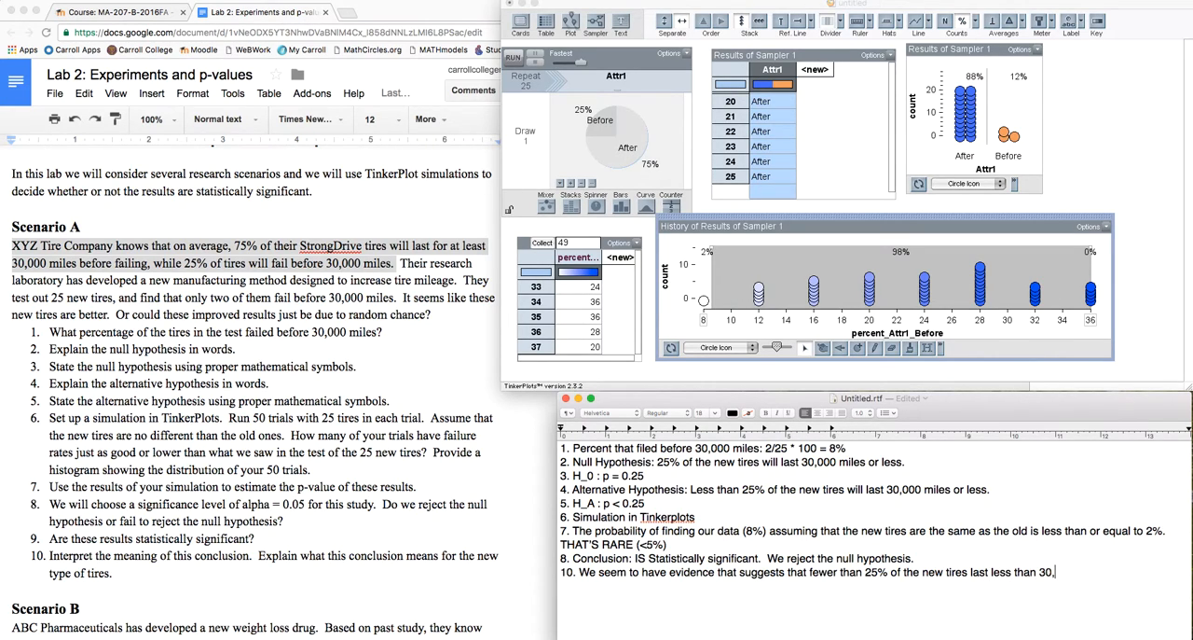